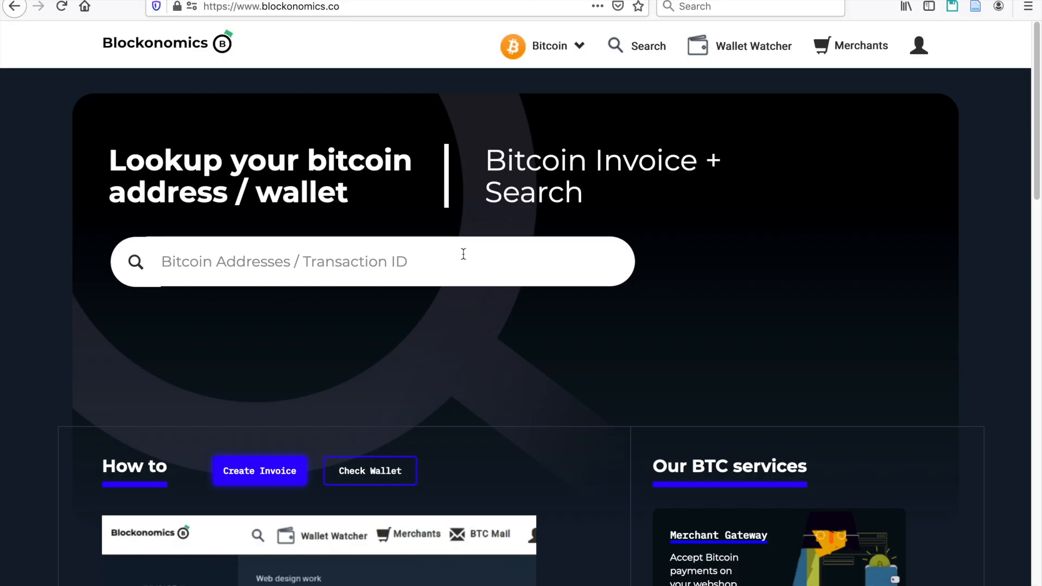
mouse_move(823, 231)
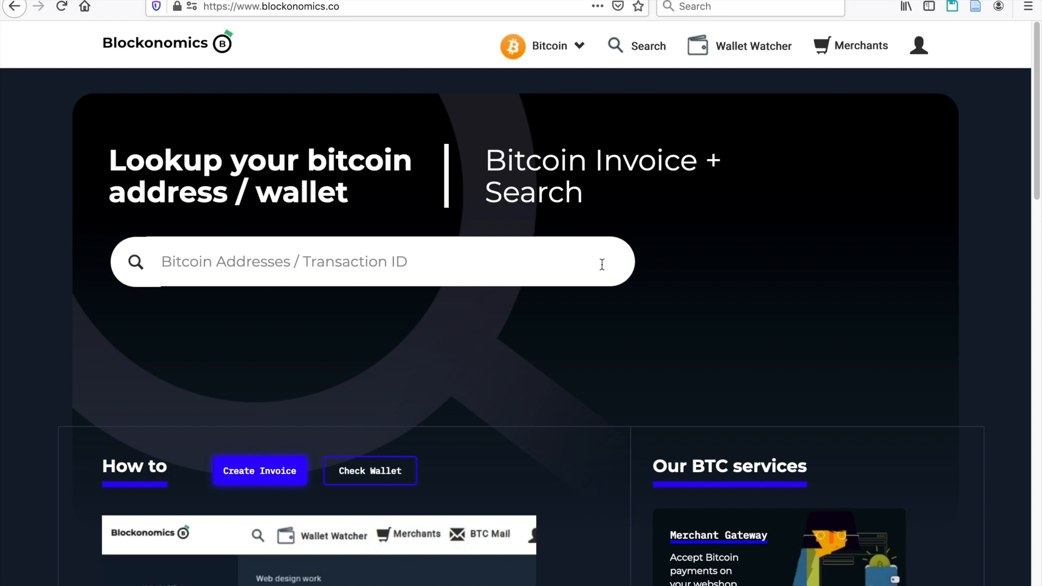
mouse_move(819, 194)
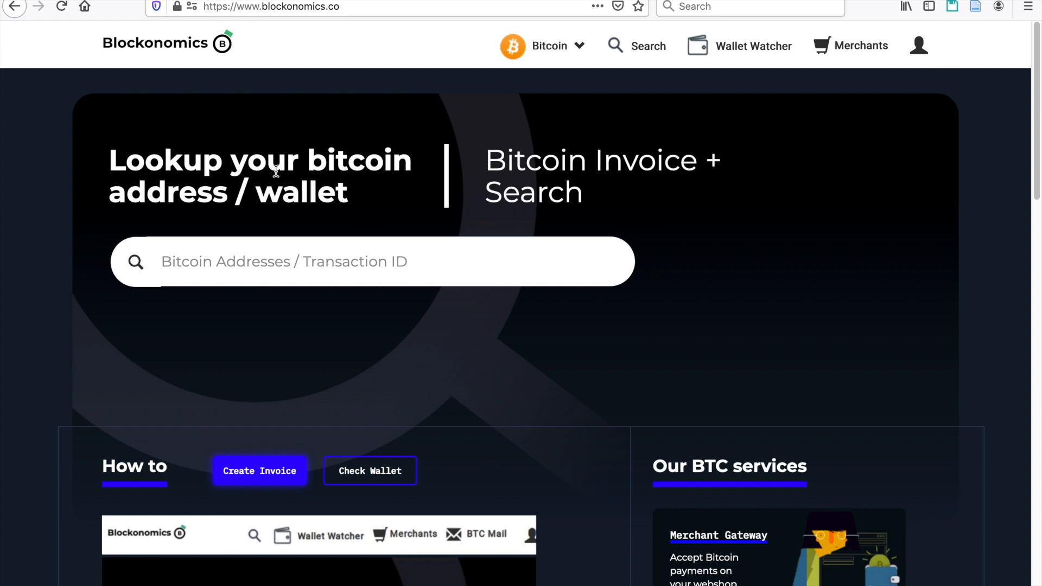
mouse_move(255, 127)
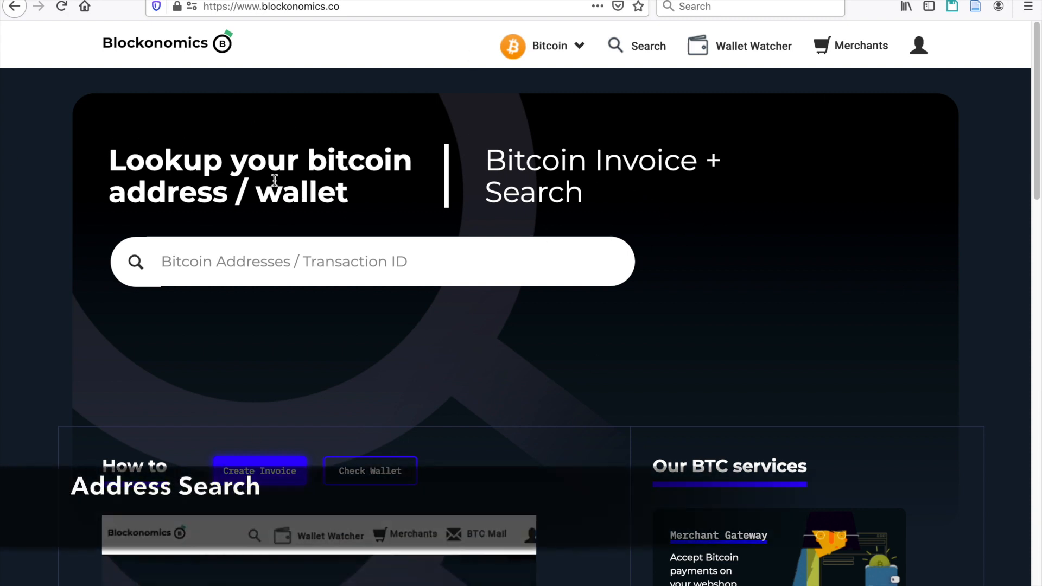
mouse_move(396, 197)
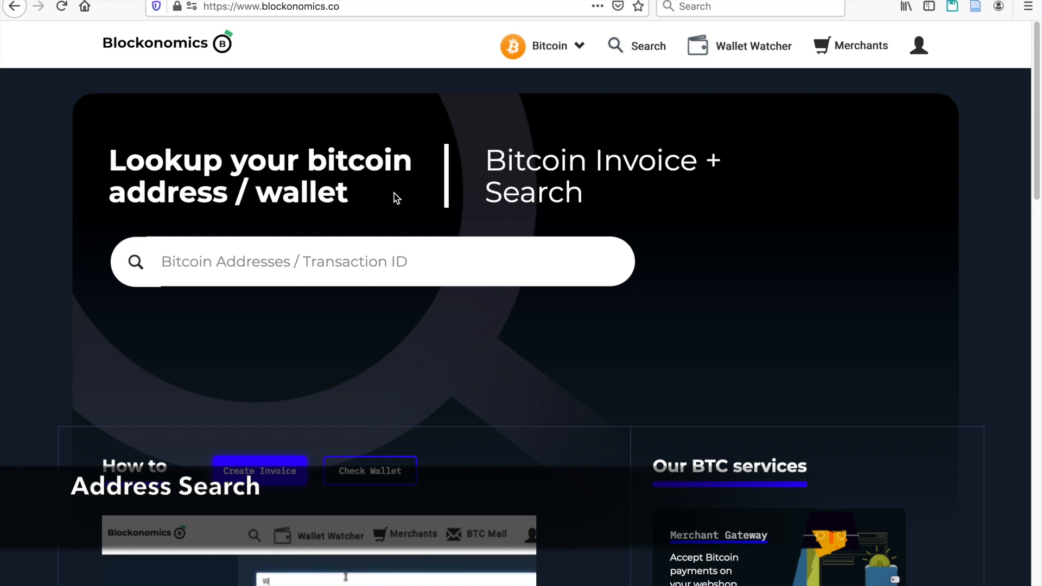
type("Web design w")
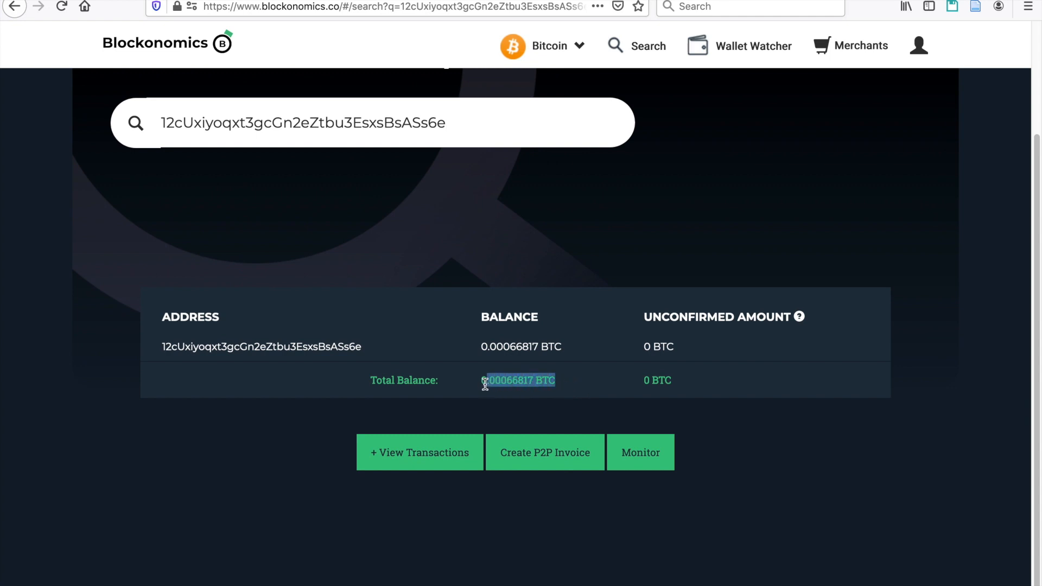
scroll("up", 3)
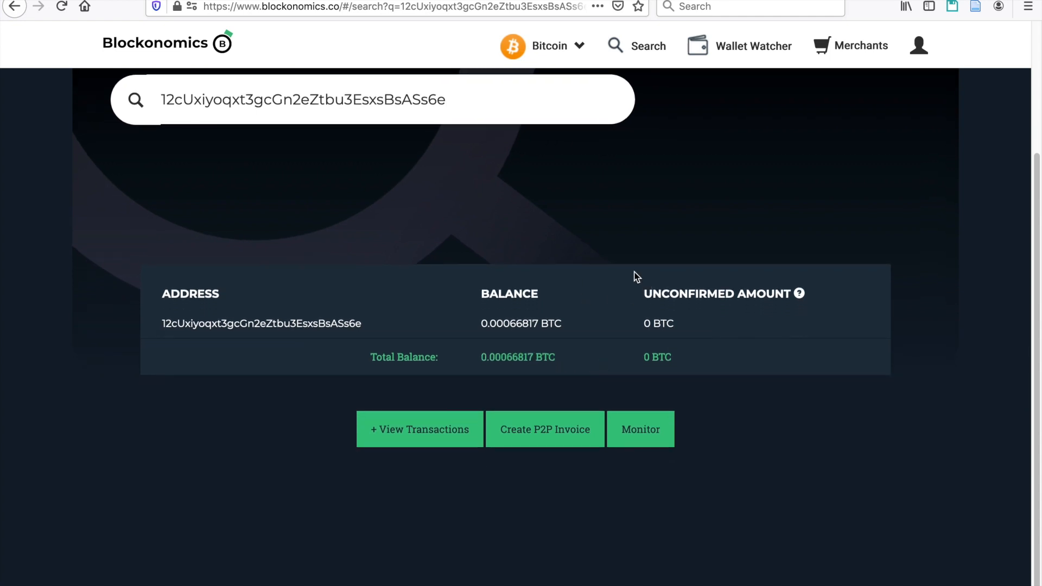
mouse_move(736, 248)
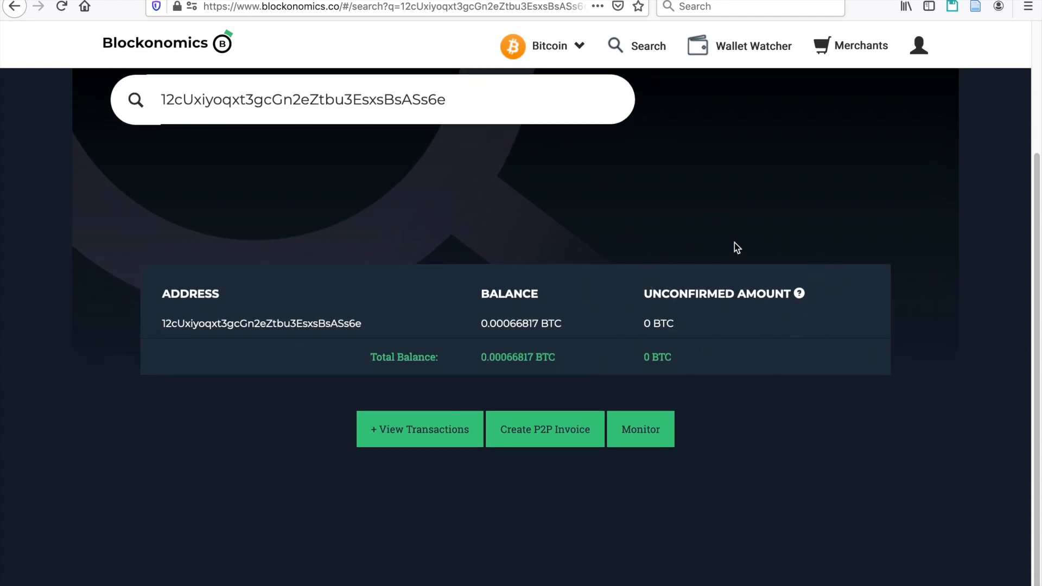
mouse_move(681, 286)
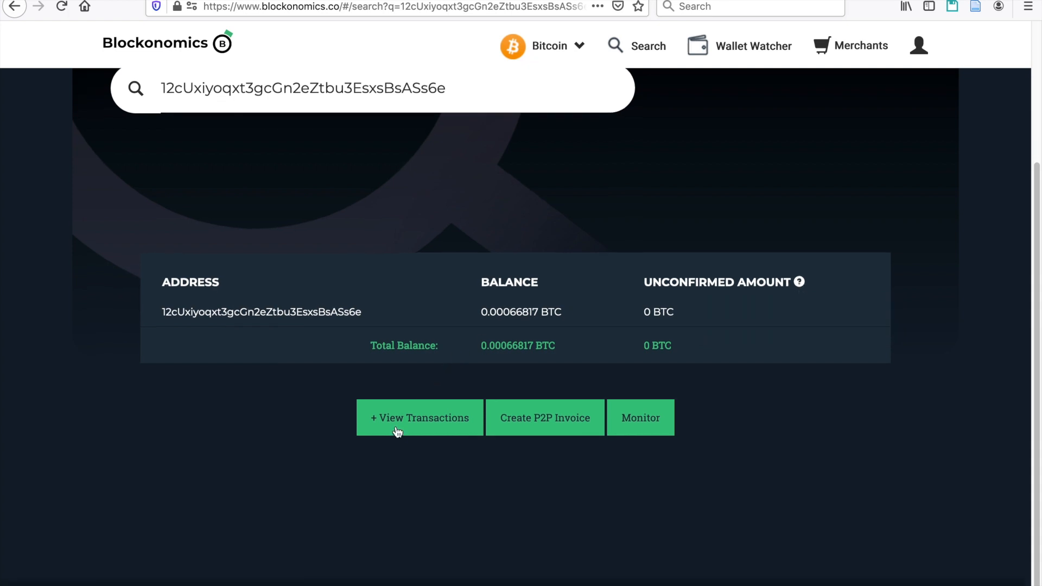
mouse_move(403, 429)
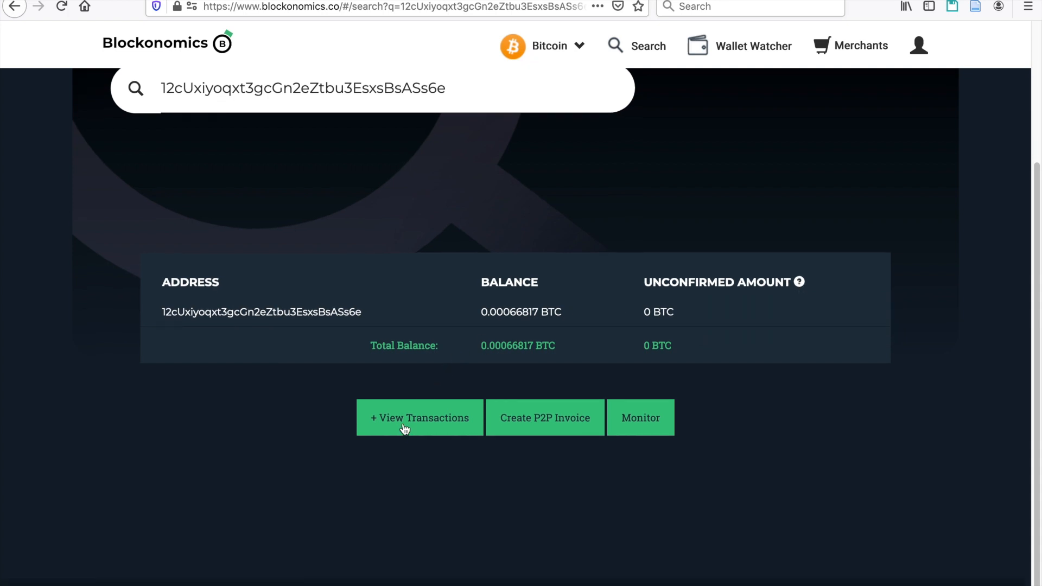
Step: Show the address's transactions and open the Apr 29, 2020 Tx receipt
left_click(419, 417)
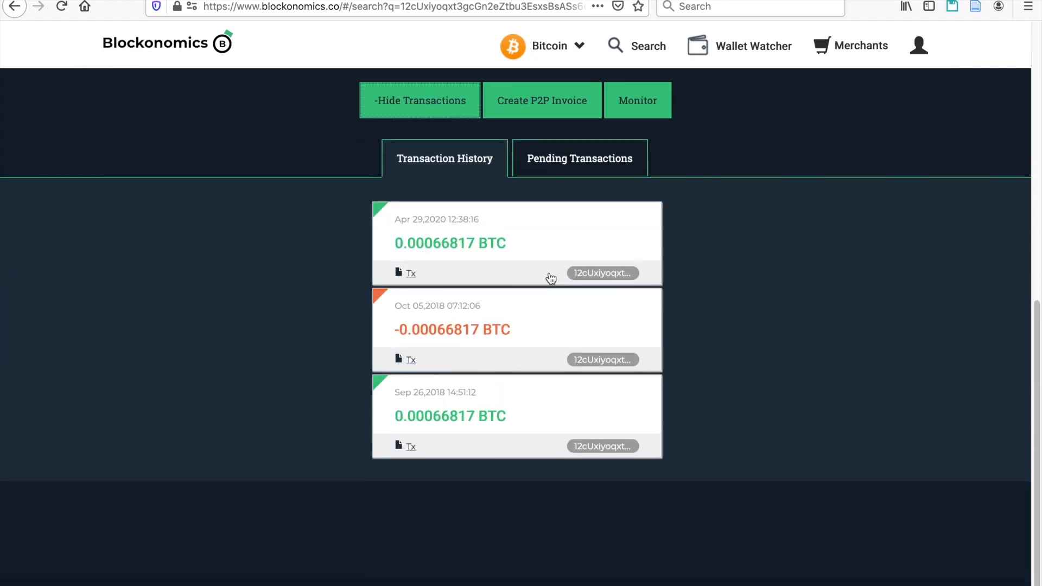
mouse_move(415, 279)
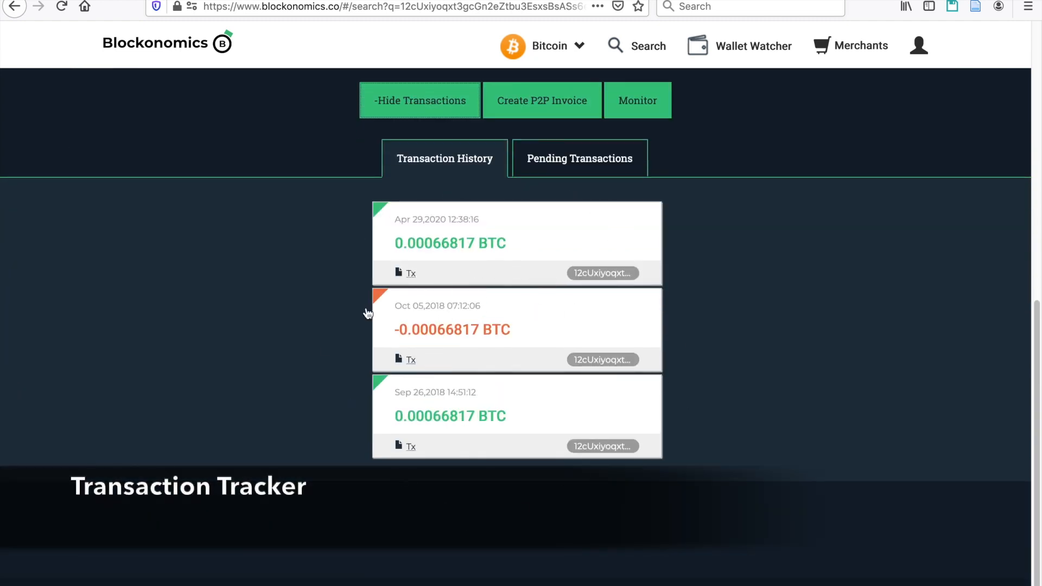
mouse_move(459, 283)
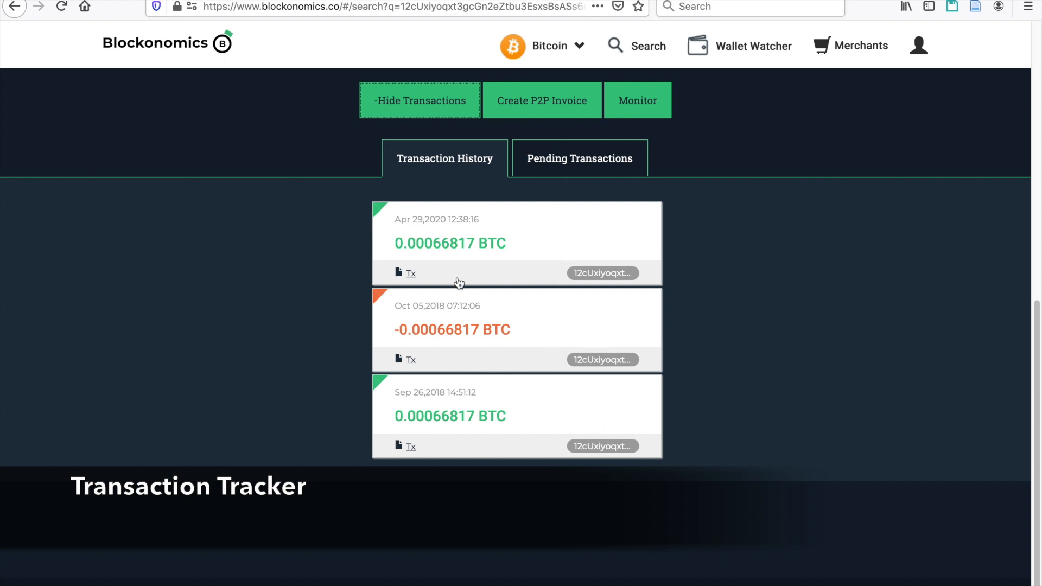
mouse_move(411, 277)
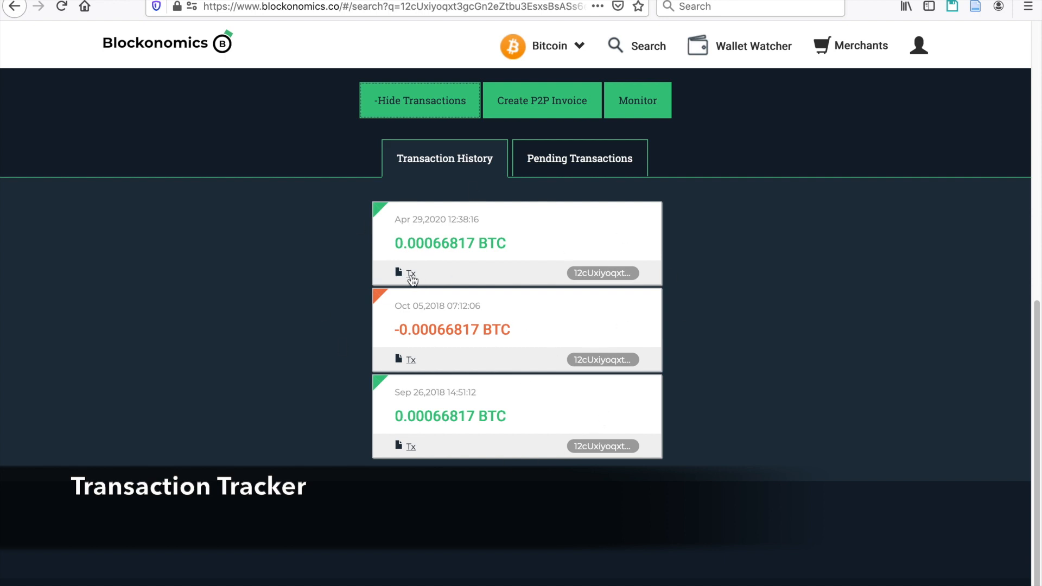
left_click(410, 274)
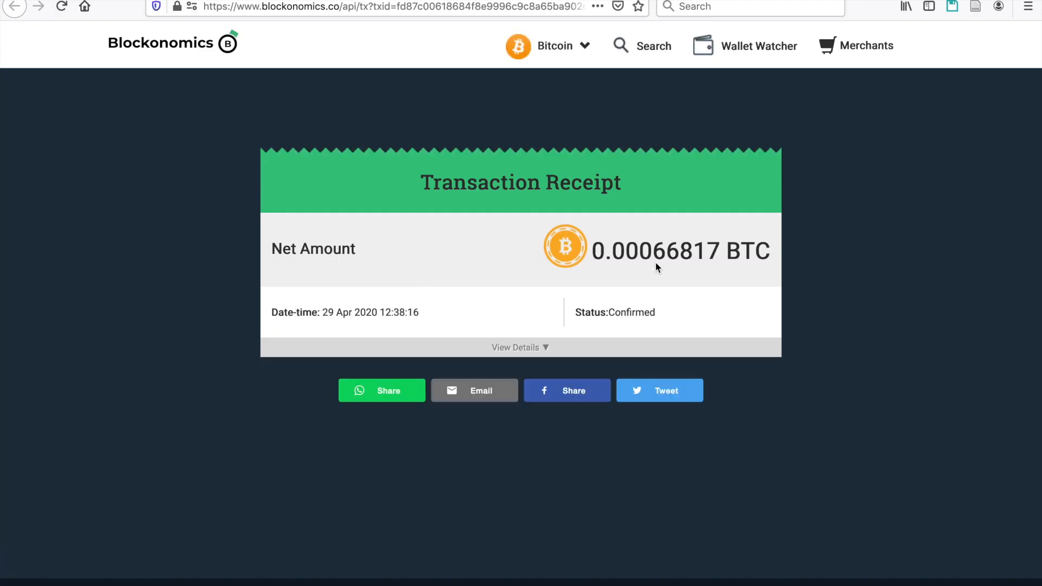
Step: Expand receipt details to read the transaction ID, 0.00008699 BTC fee, 372-byte size and outputs
left_click(520, 347)
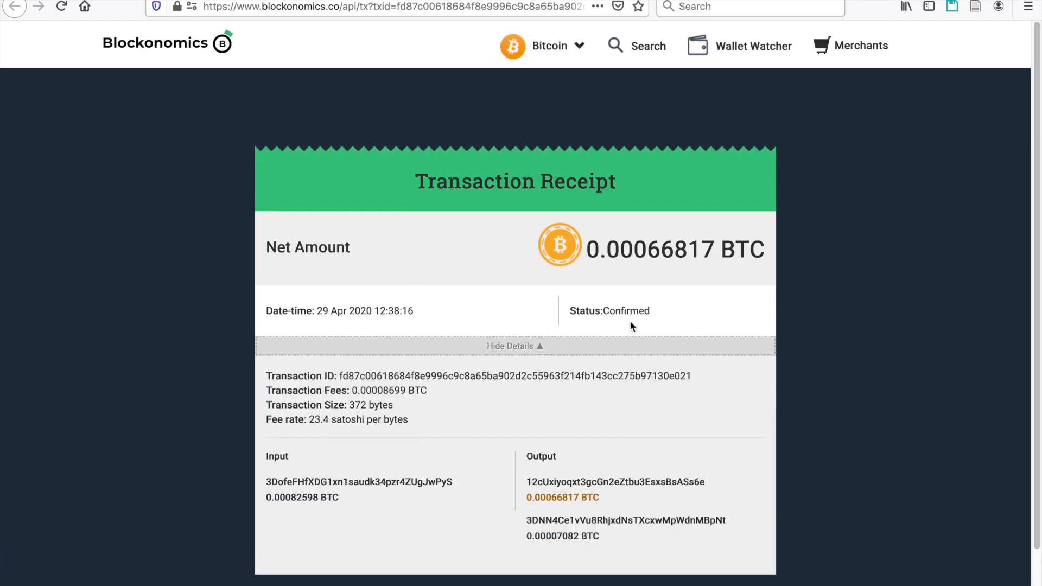
scroll("down", 3)
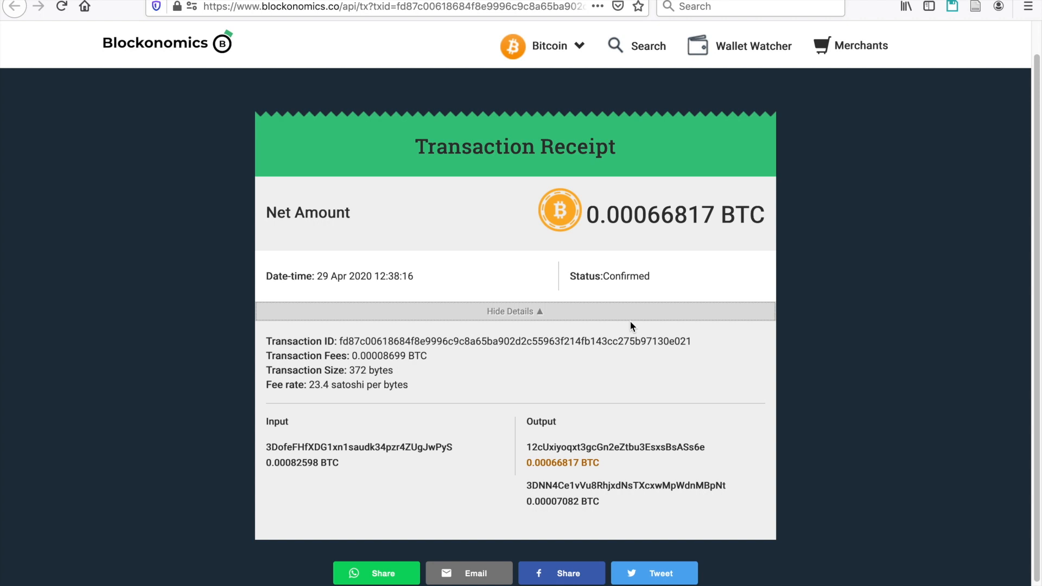
mouse_move(438, 366)
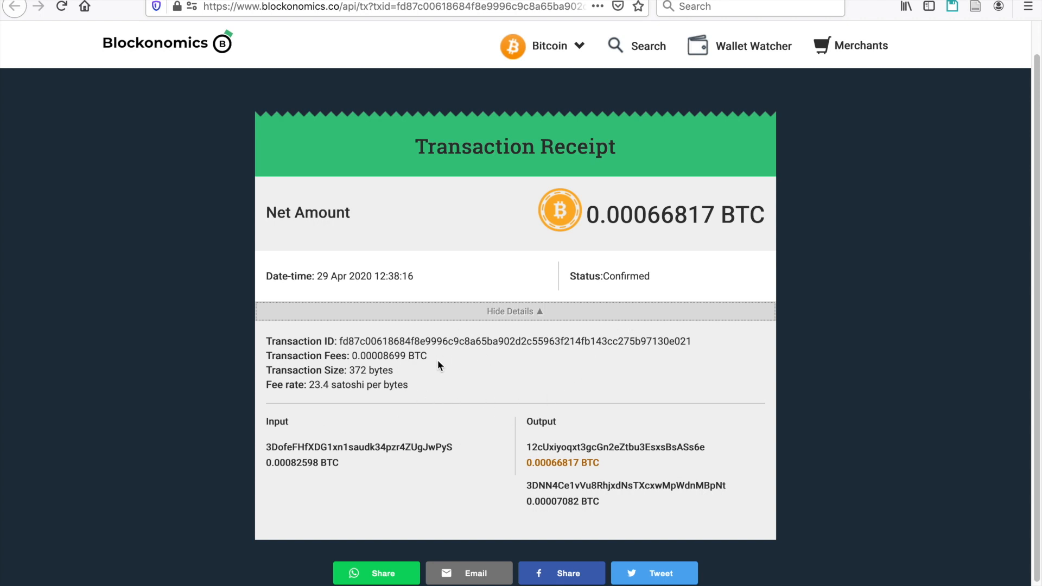
mouse_move(500, 458)
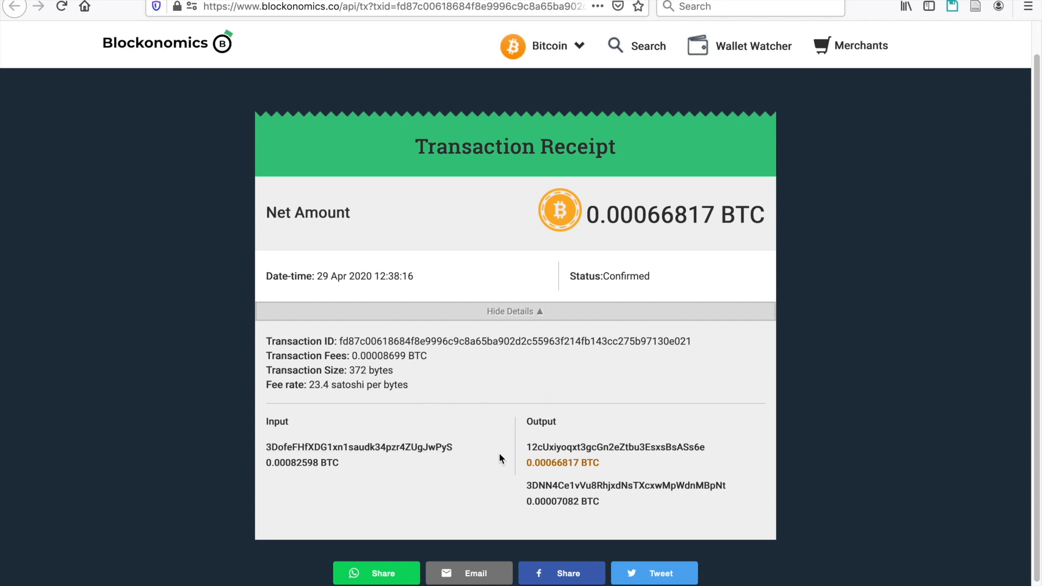
mouse_move(664, 480)
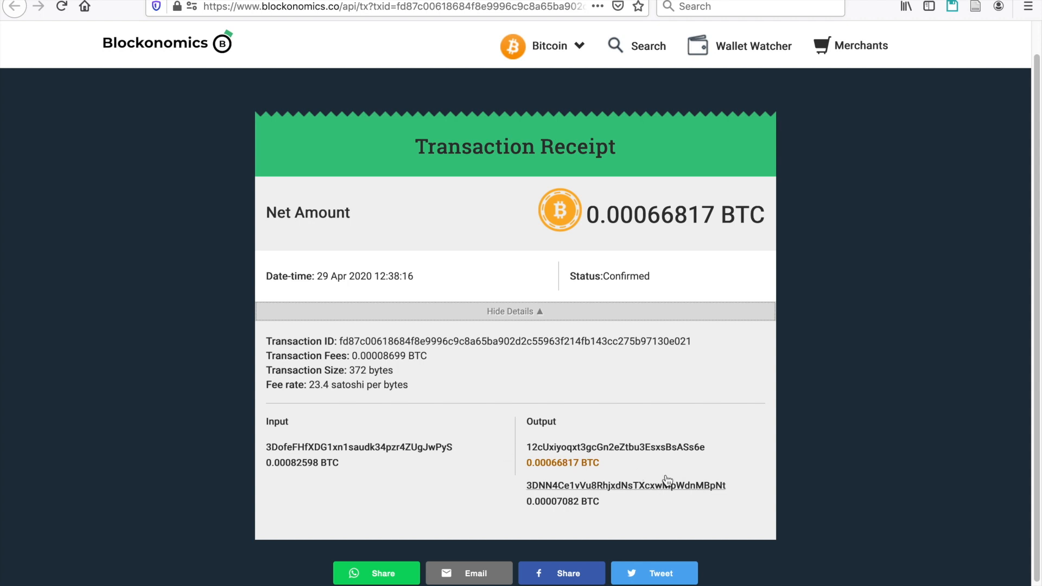
mouse_move(540, 388)
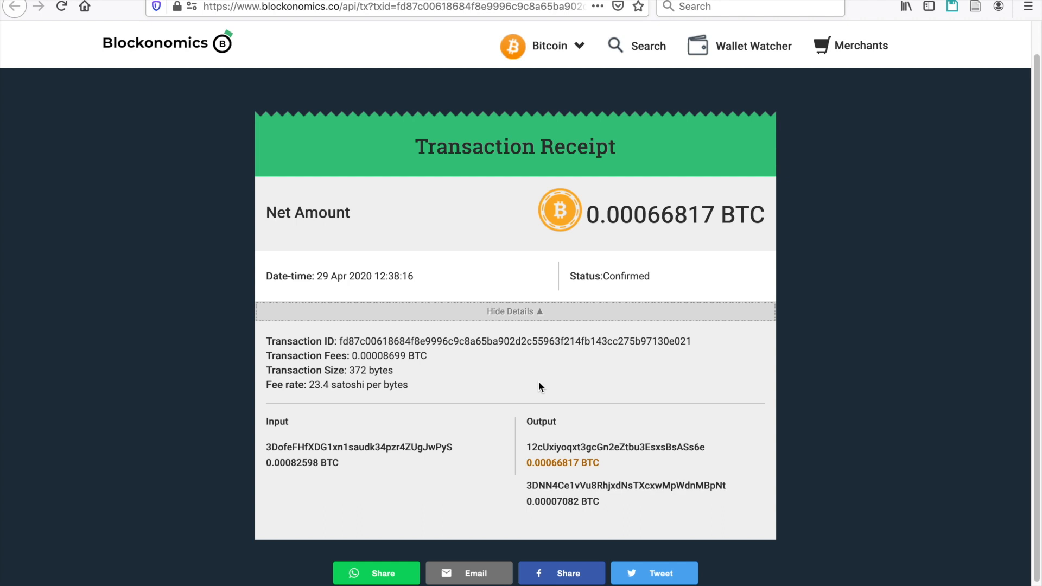
scroll("up", 3)
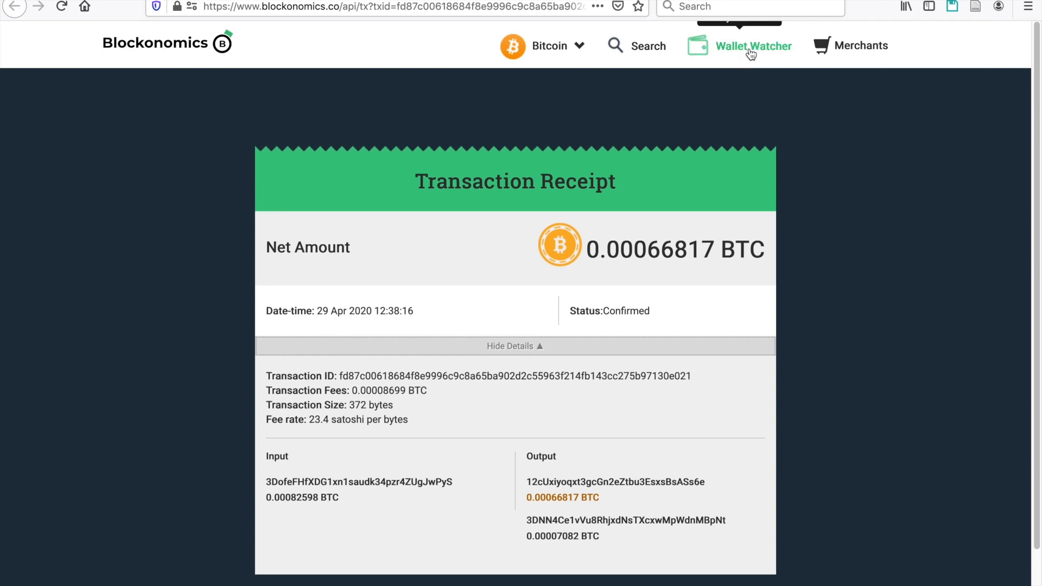
Step: Open Wallet Watcher, showing 0.001 BTC (6.47 USD) across 7 addresses
left_click(752, 46)
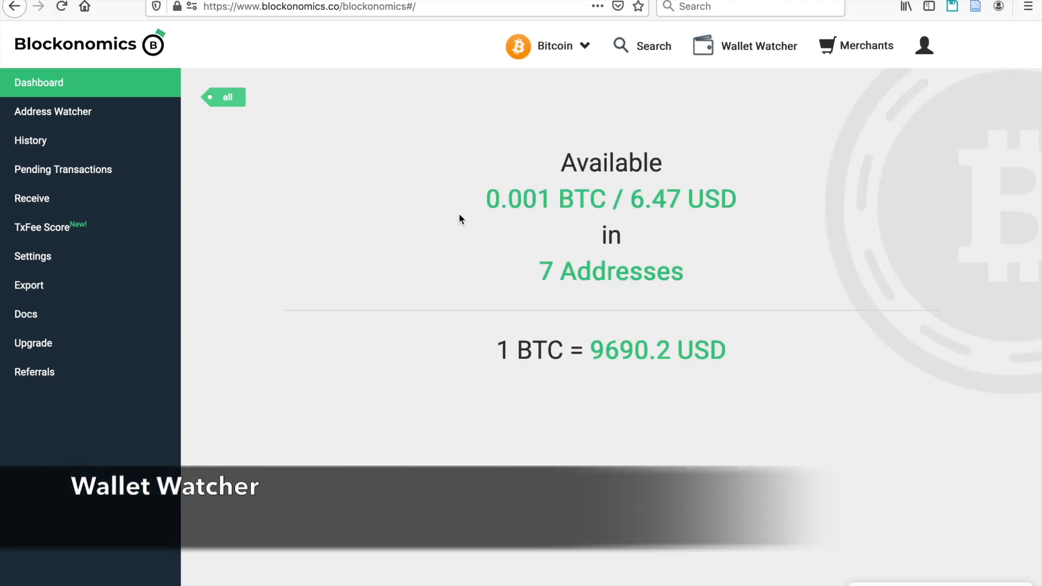
mouse_move(789, 329)
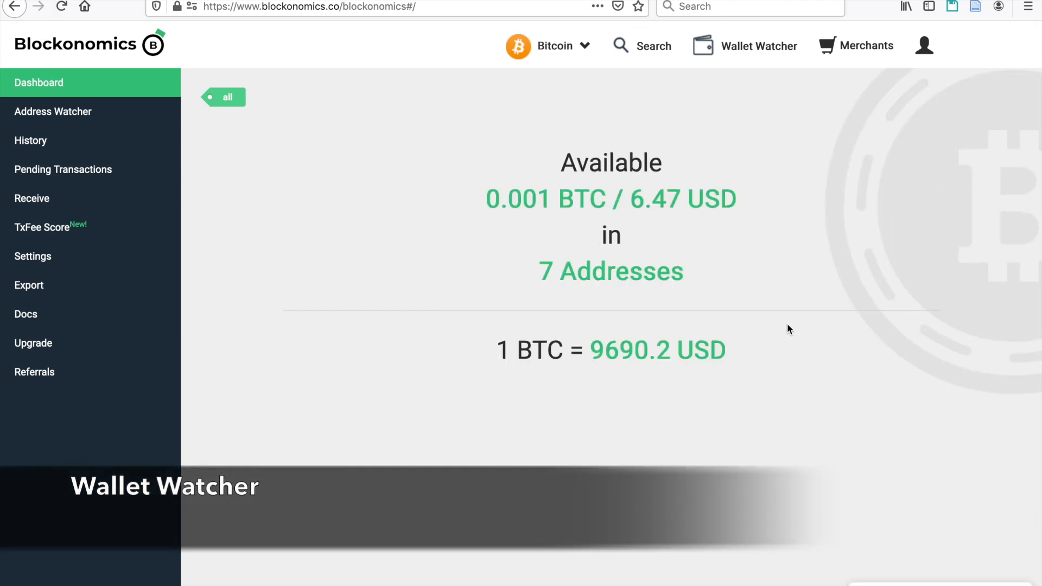
mouse_move(817, 202)
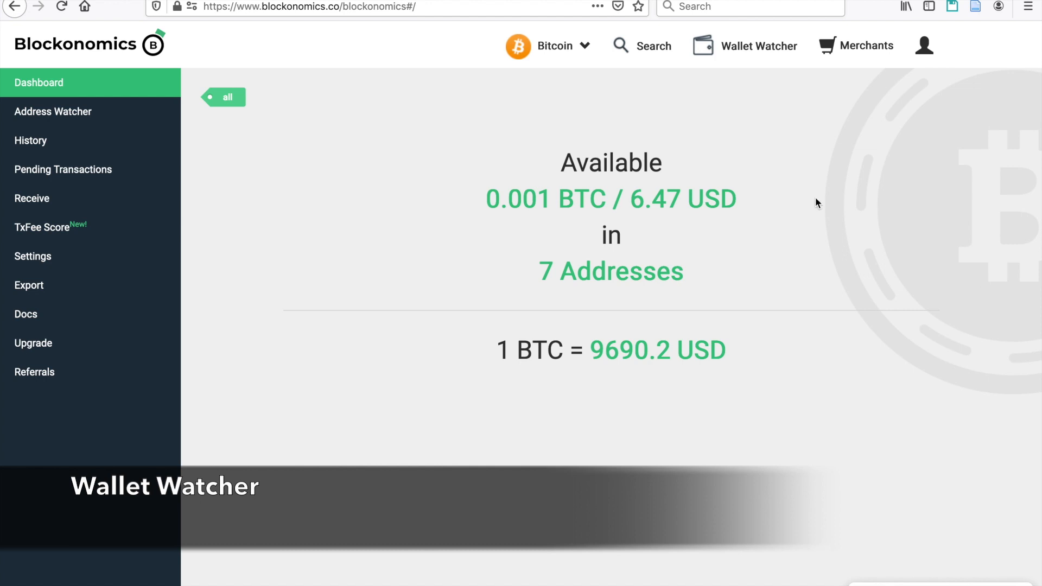
mouse_move(802, 343)
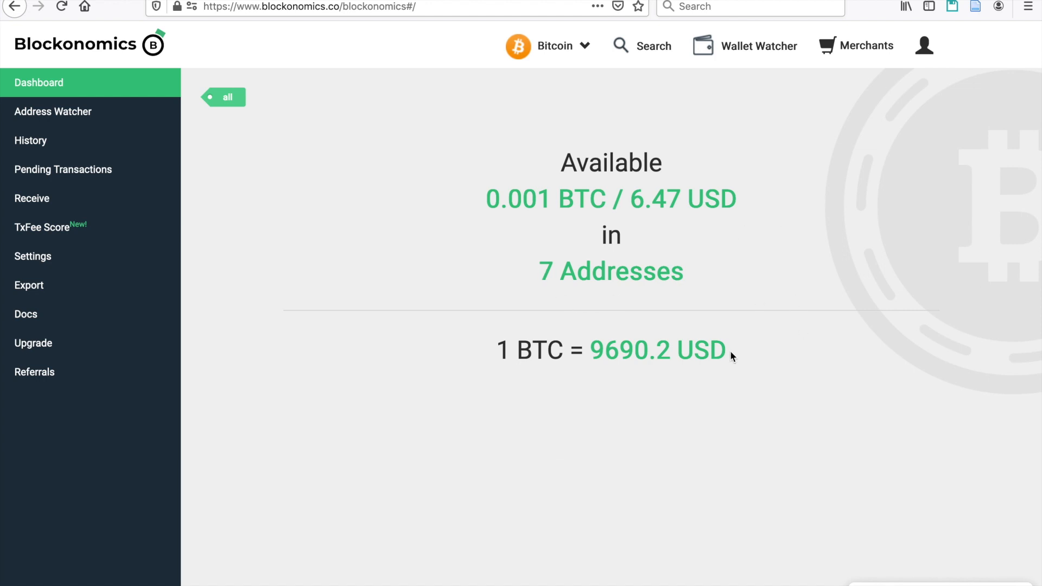
mouse_move(734, 366)
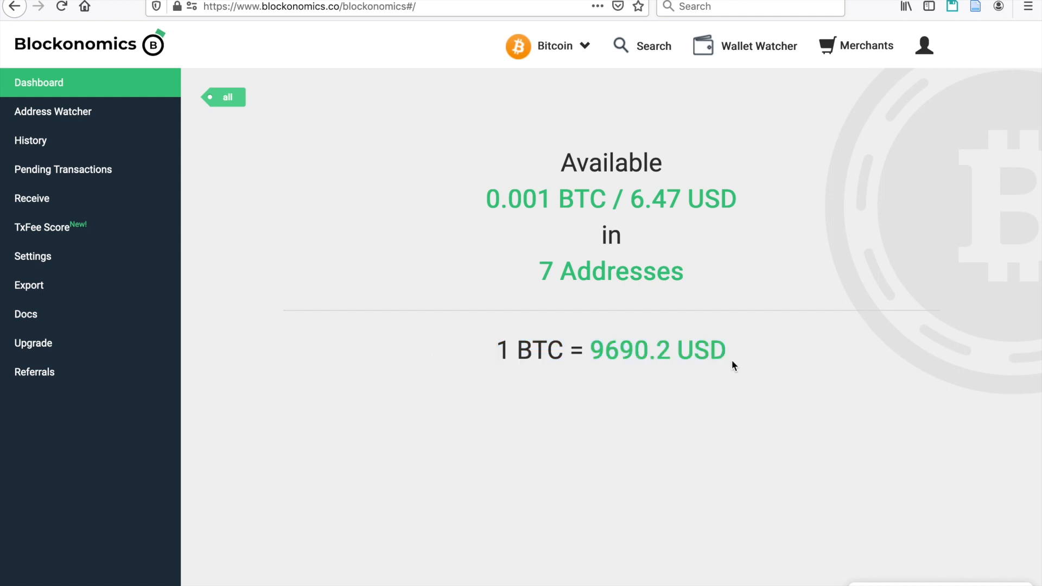
mouse_move(87, 112)
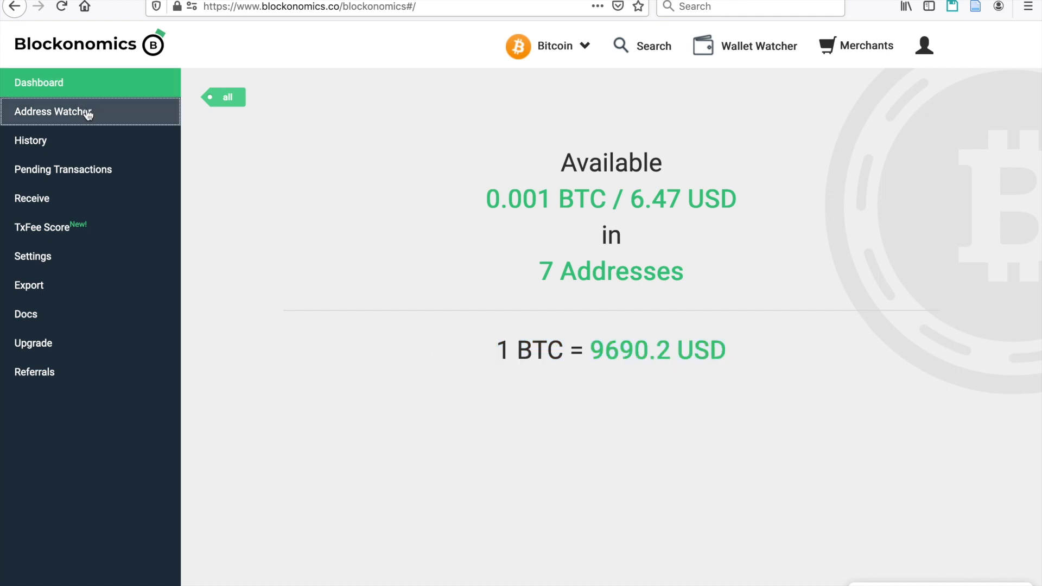
Step: Browse the Addresses, History and Pending Transactions pages, ending on the Receive page
left_click(52, 111)
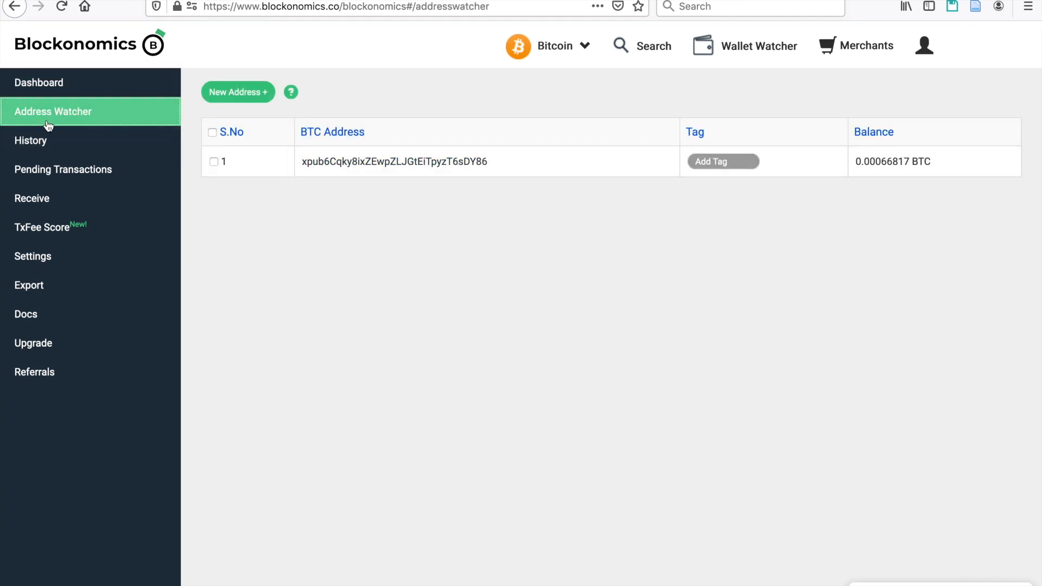
mouse_move(381, 208)
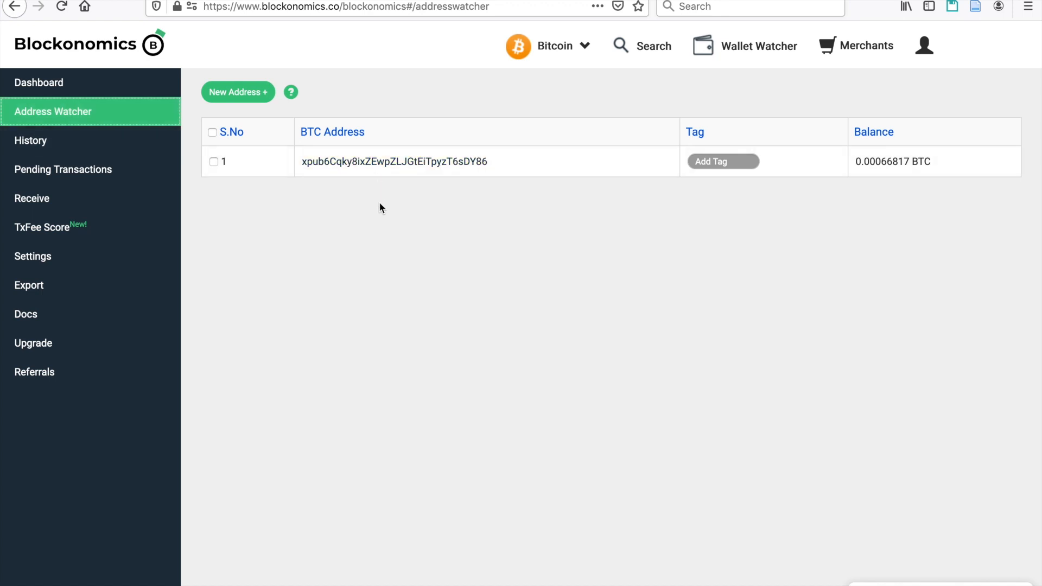
mouse_move(214, 116)
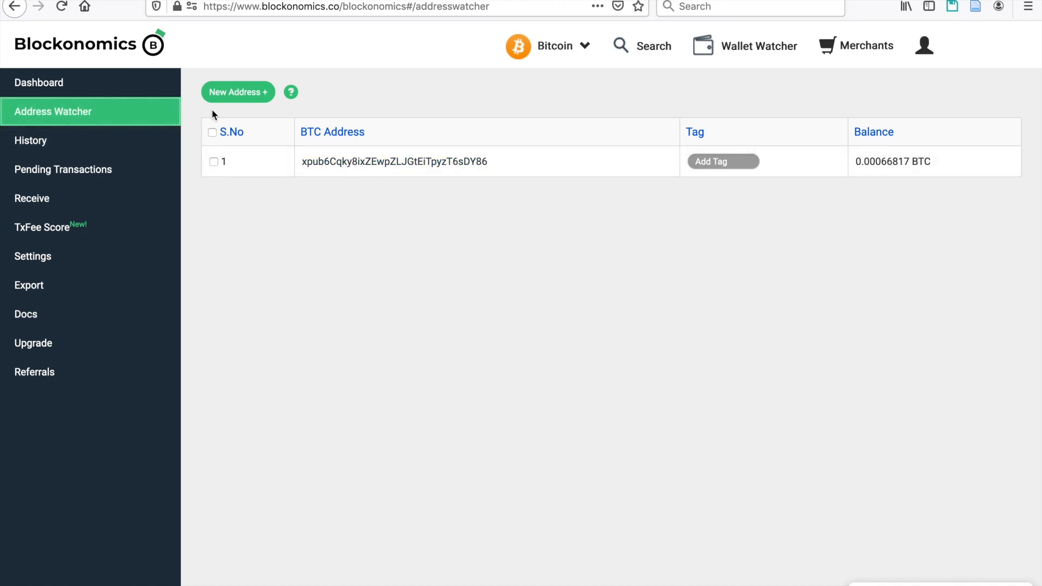
left_click(31, 140)
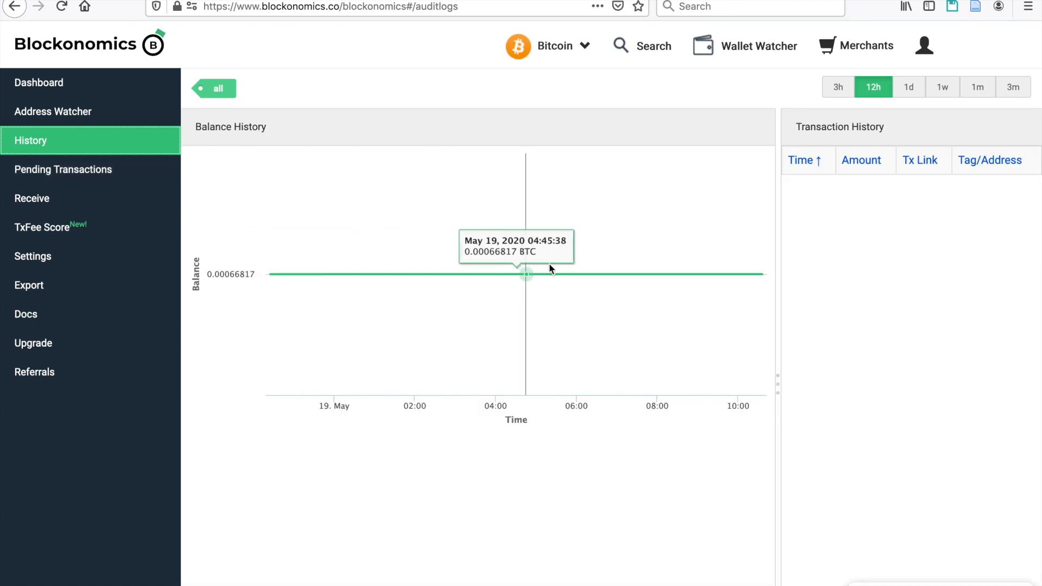
left_click(63, 169)
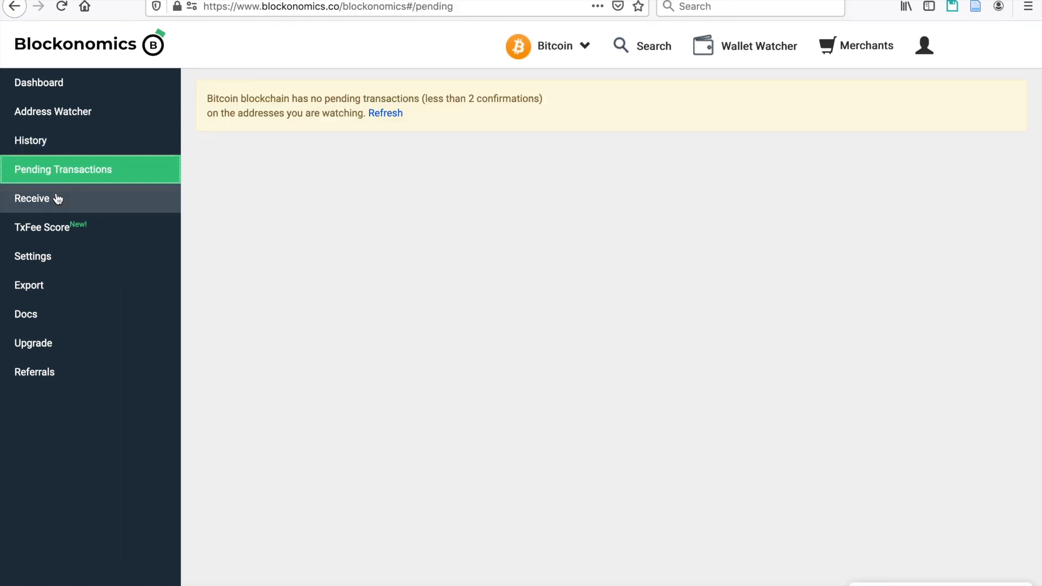
left_click(32, 198)
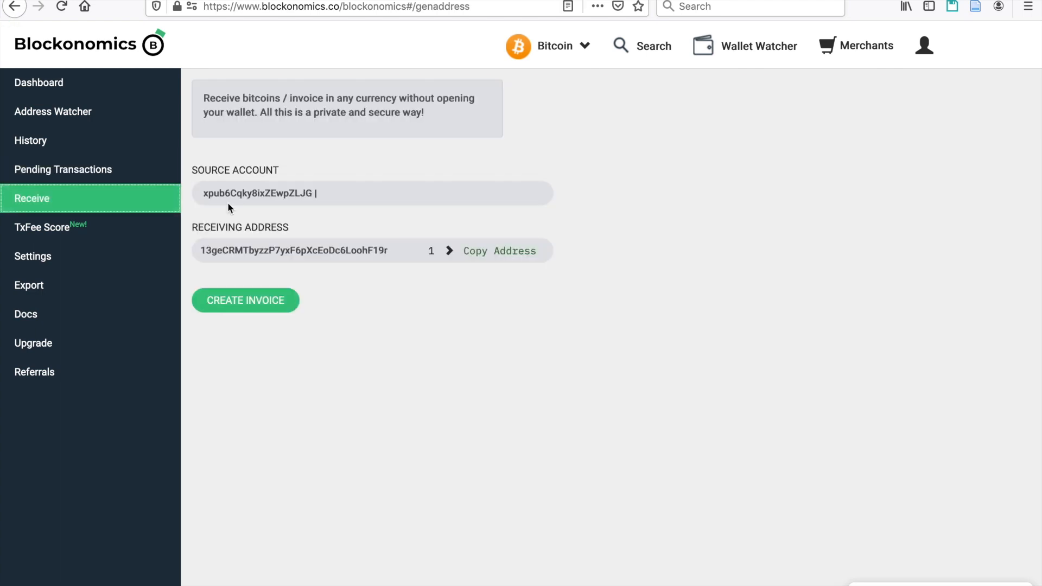
mouse_move(294, 244)
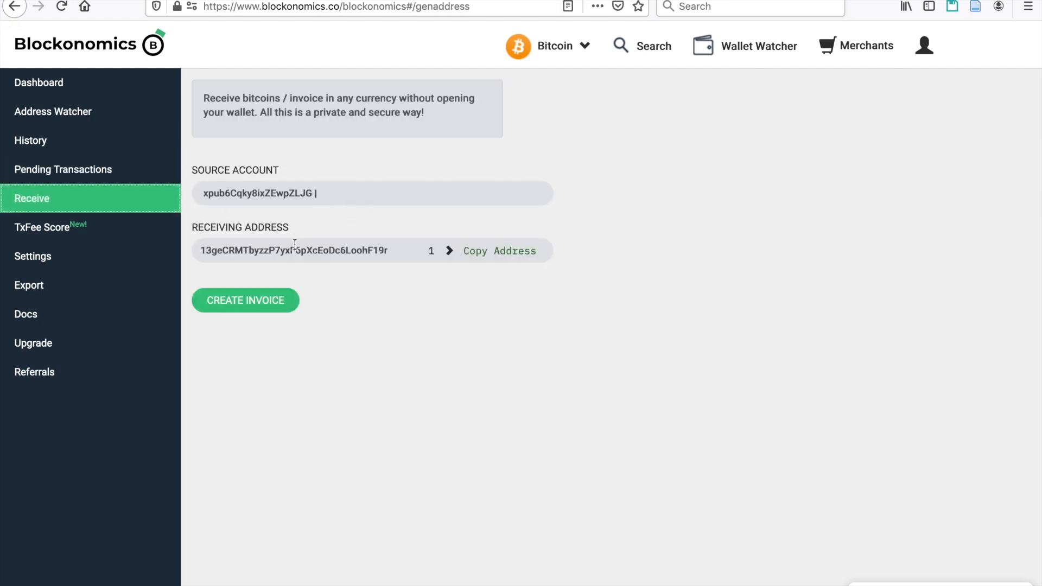
mouse_move(100, 227)
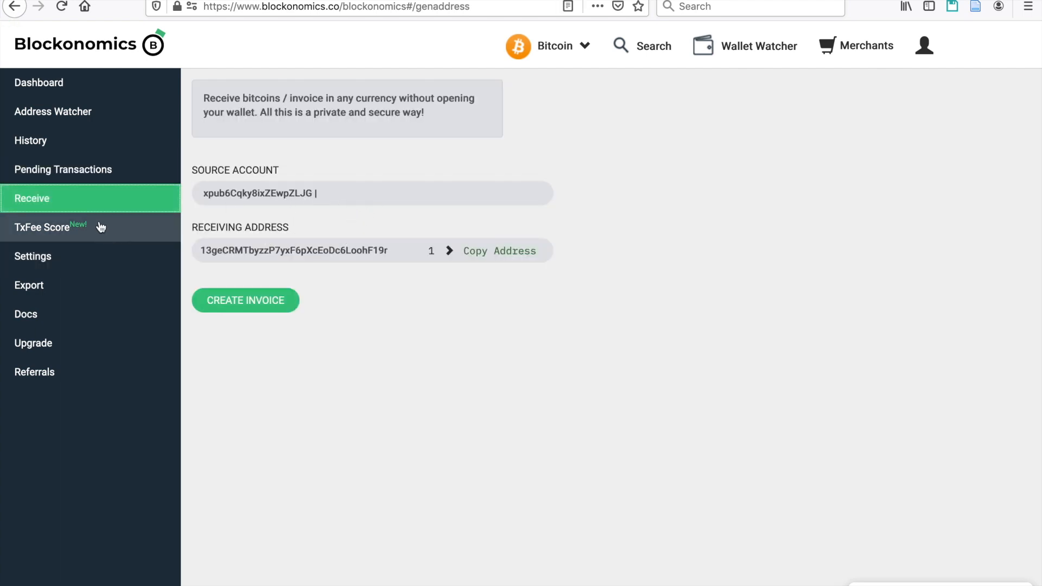
Step: View the 66/100 TxFee Score, then the Settings page with currency, password and API key
left_click(42, 228)
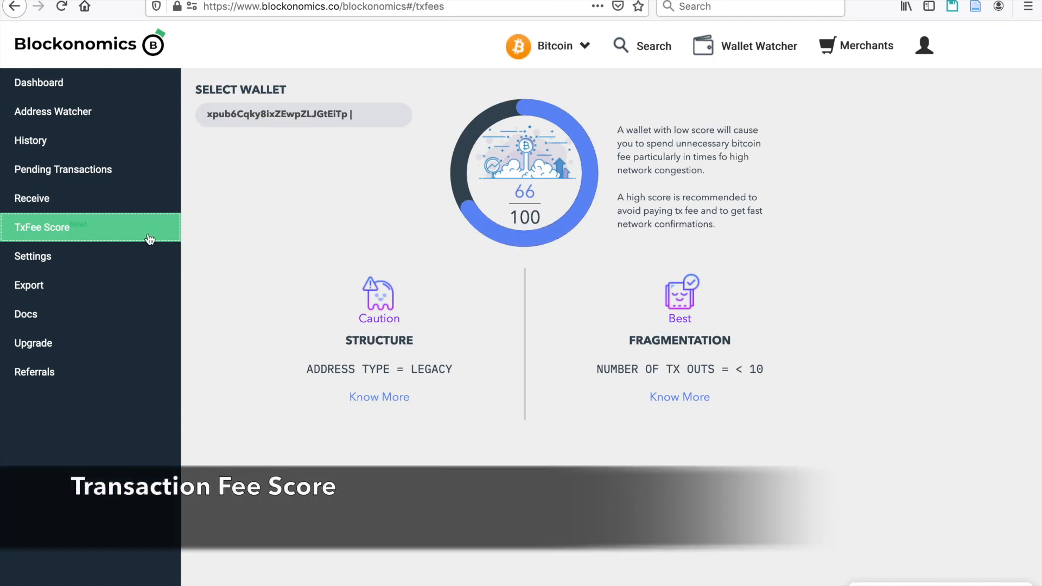
mouse_move(548, 210)
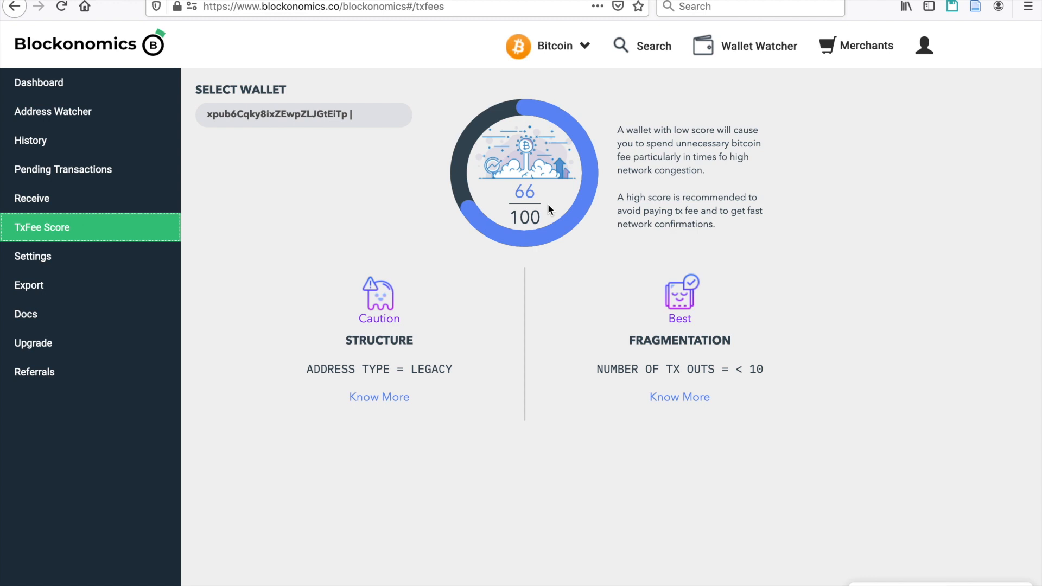
left_click(32, 256)
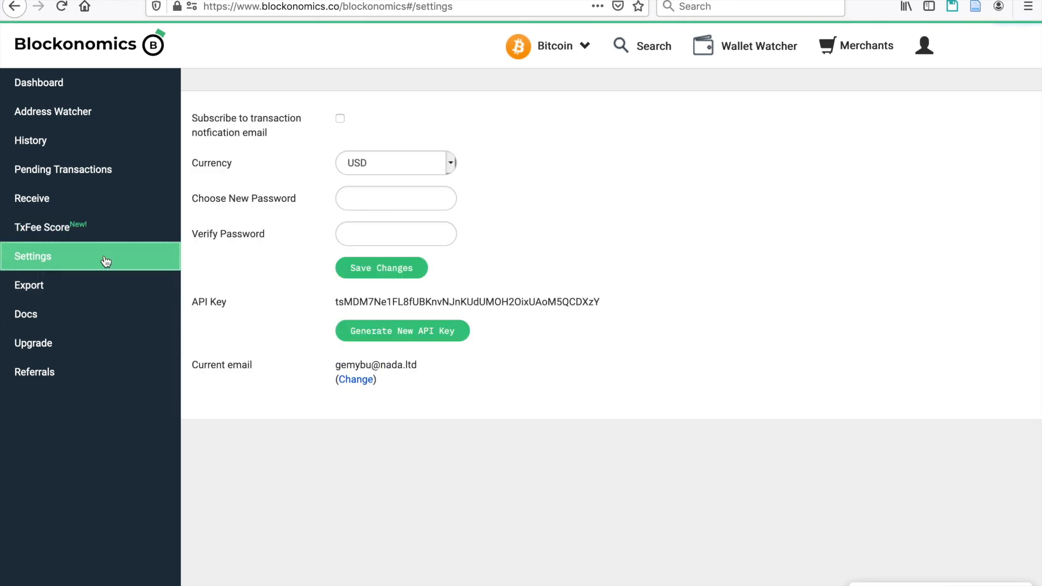
mouse_move(455, 178)
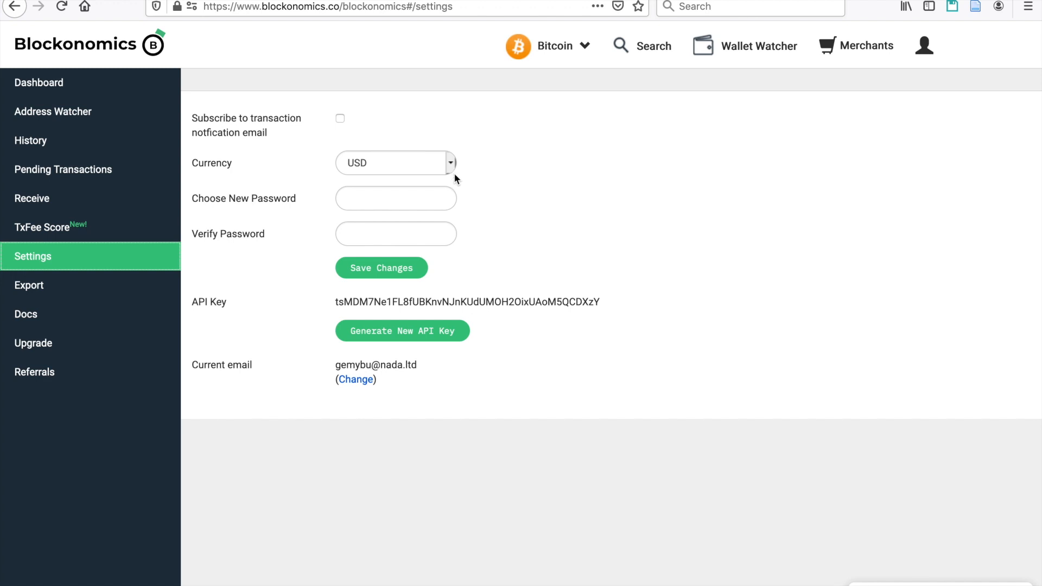
mouse_move(536, 231)
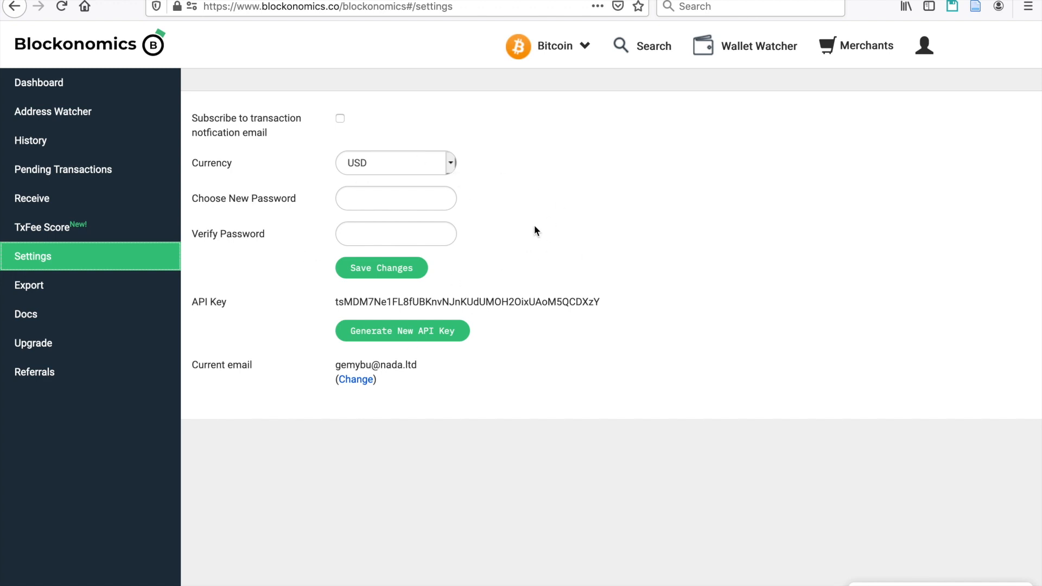
mouse_move(42, 300)
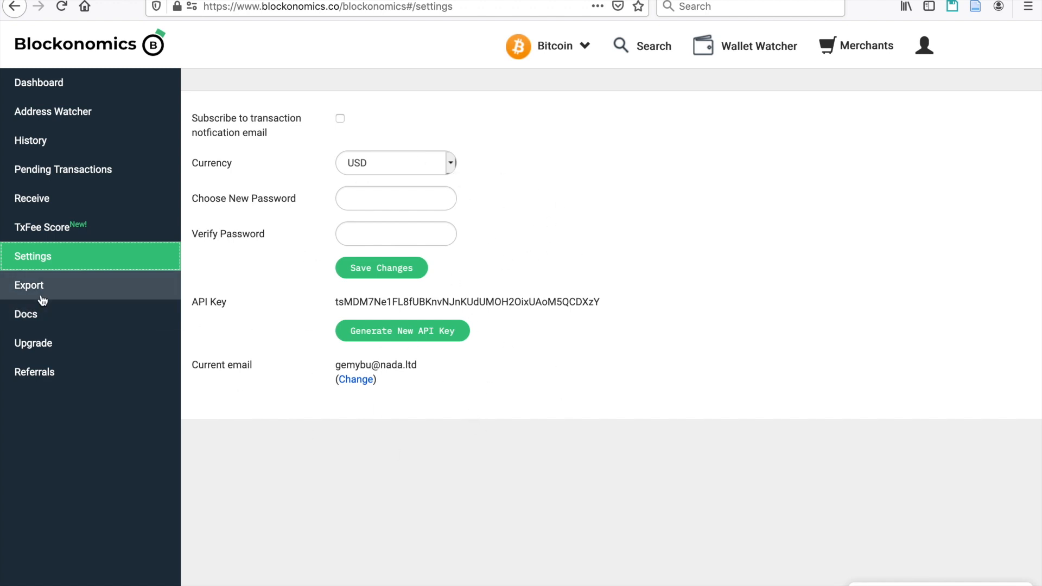
Step: View the CSV/Excel Export page, then the Docs page with Help, About, API and Pricing
left_click(29, 284)
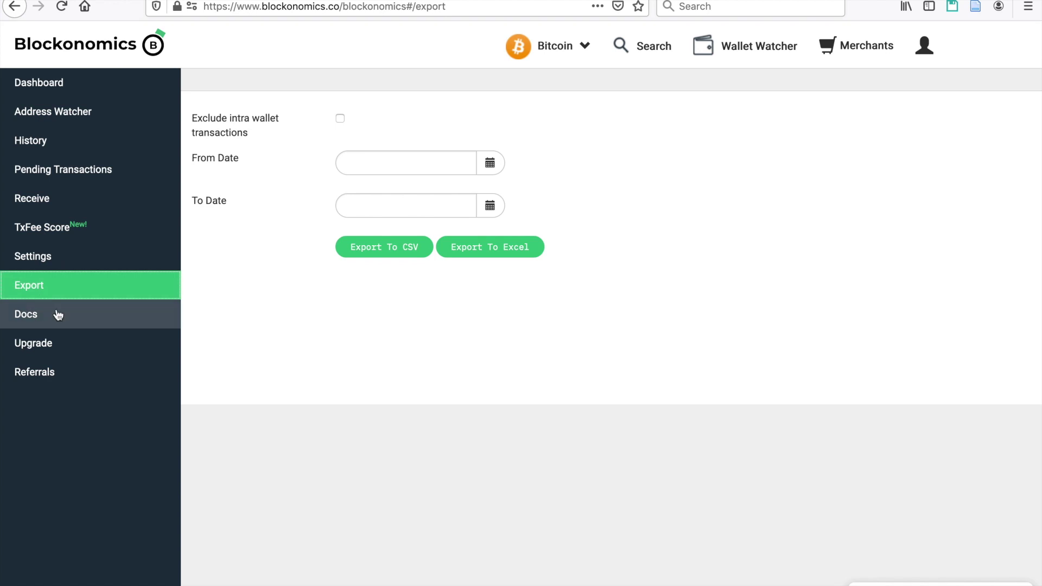
mouse_move(518, 260)
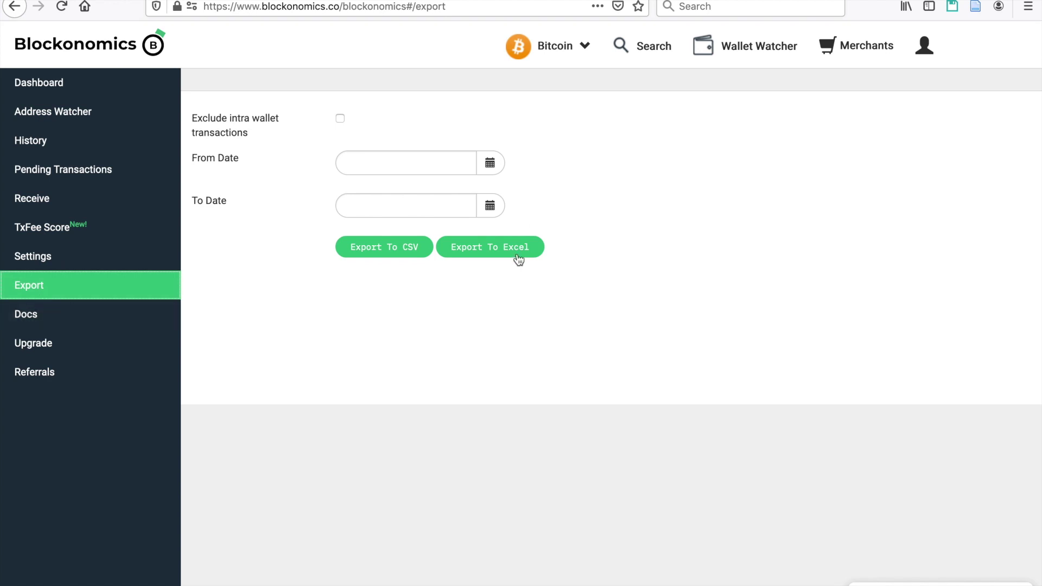
mouse_move(58, 314)
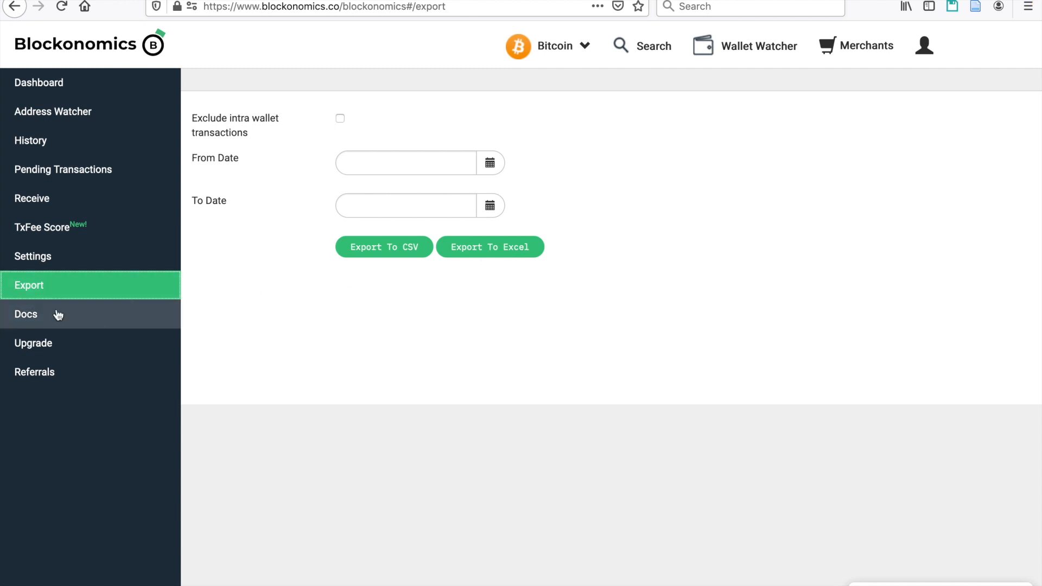
mouse_move(518, 260)
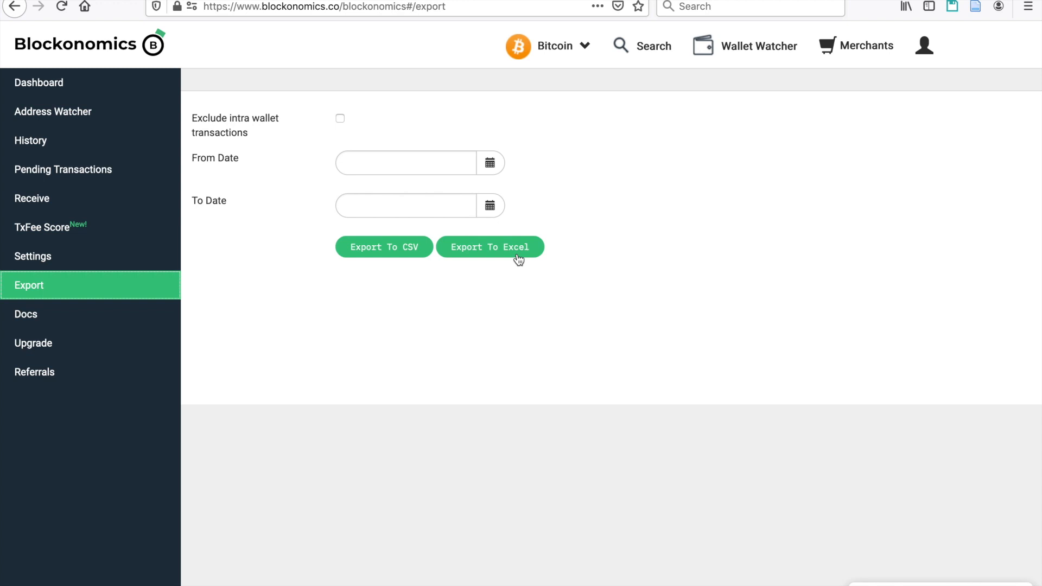
left_click(27, 313)
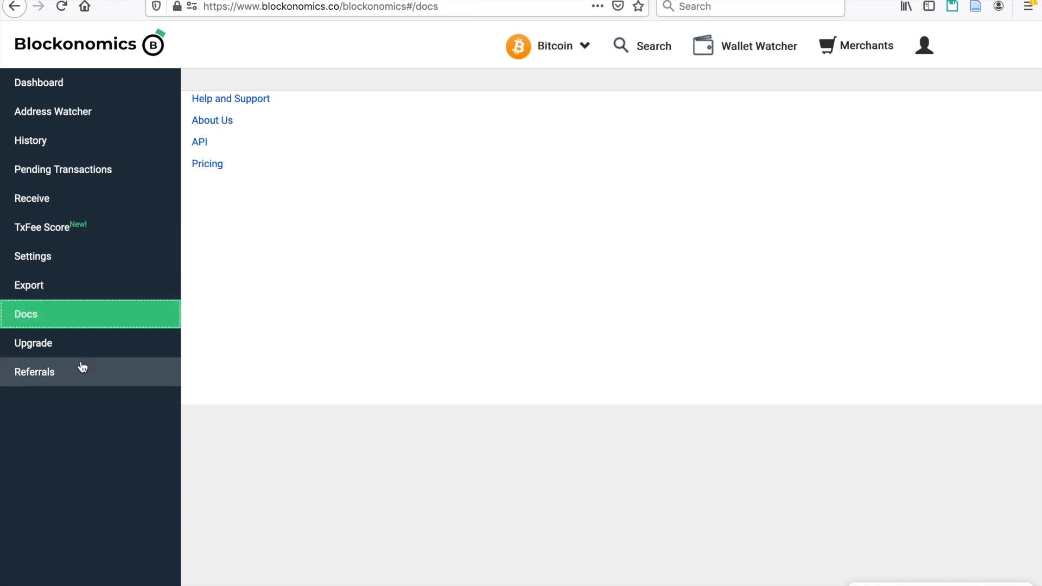
Step: View Referrals and the Upgrade page's 0 BTC credit, then return to the lookup homepage
left_click(34, 371)
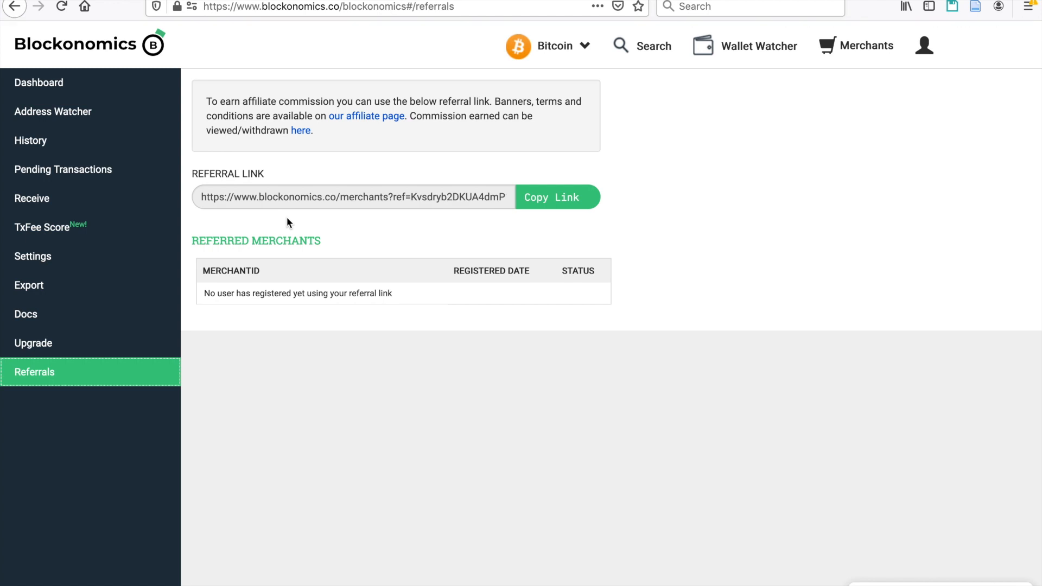
left_click(32, 343)
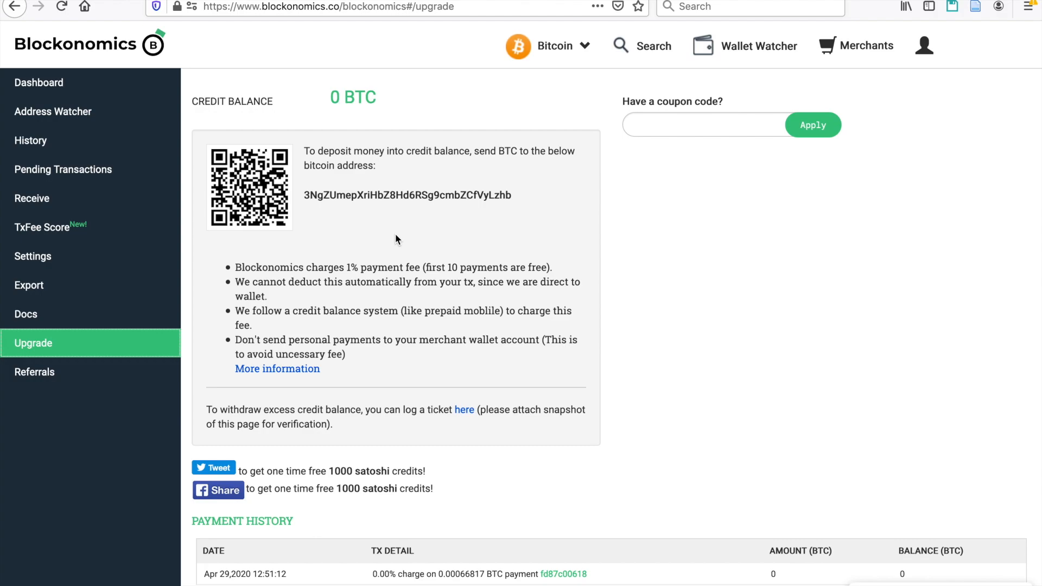
left_click(76, 44)
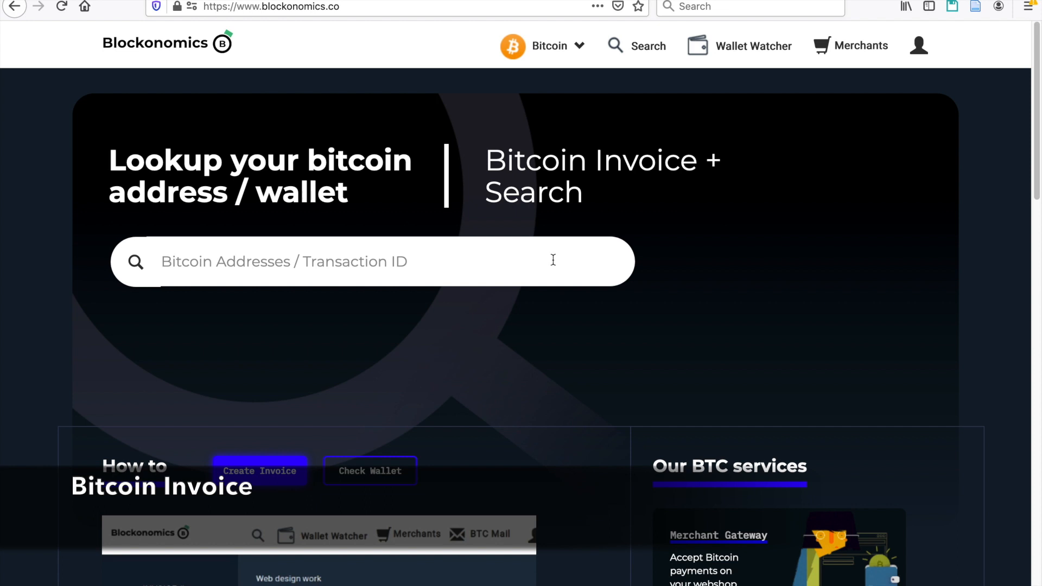
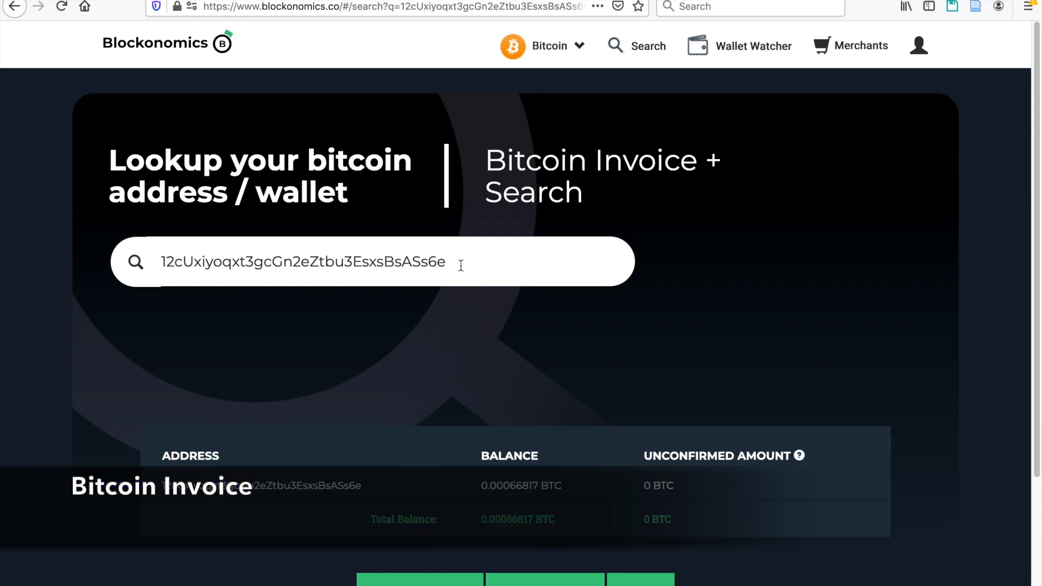
mouse_move(462, 276)
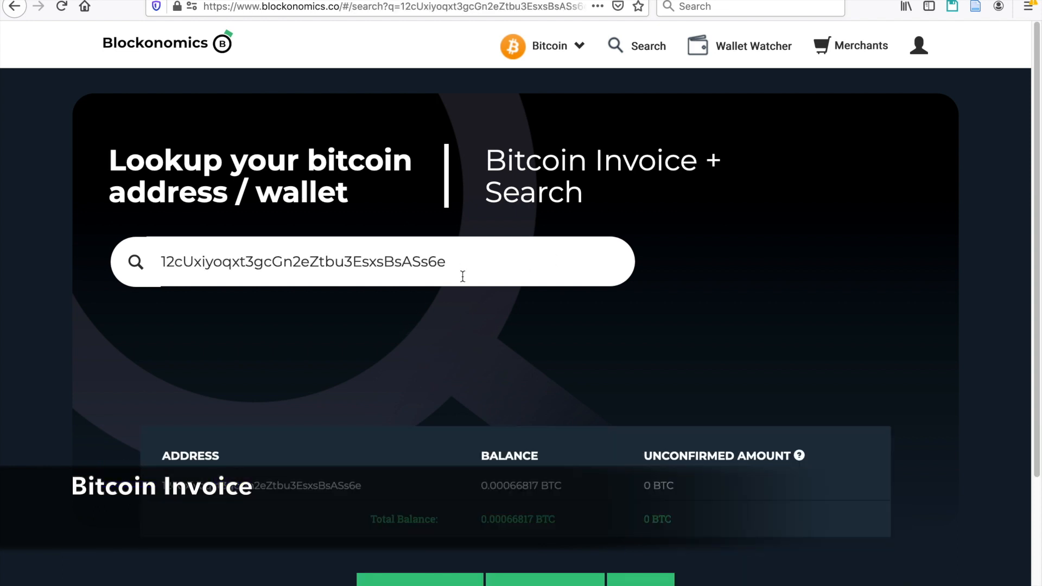
scroll("down", 3)
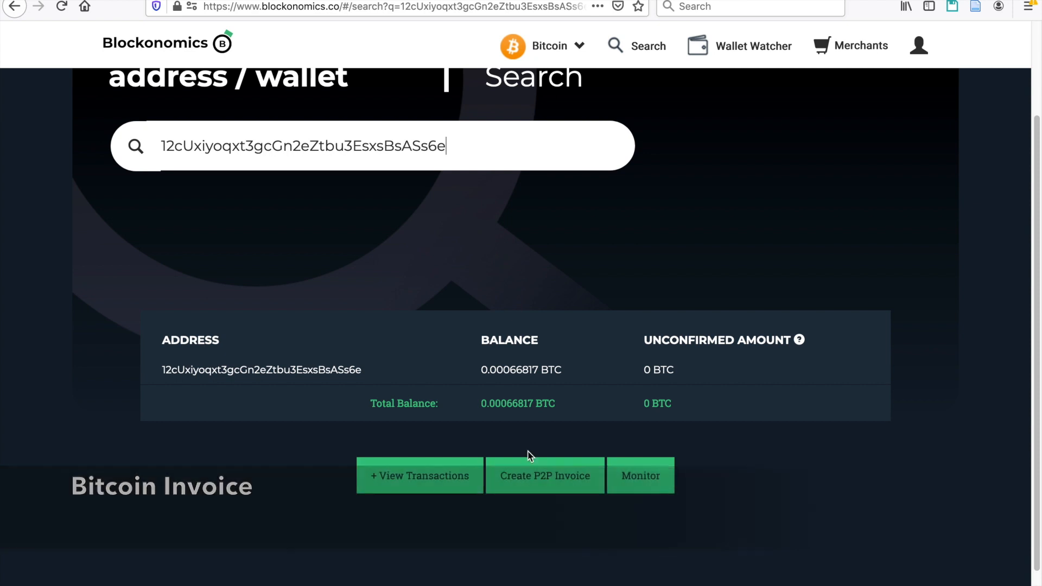
mouse_move(558, 483)
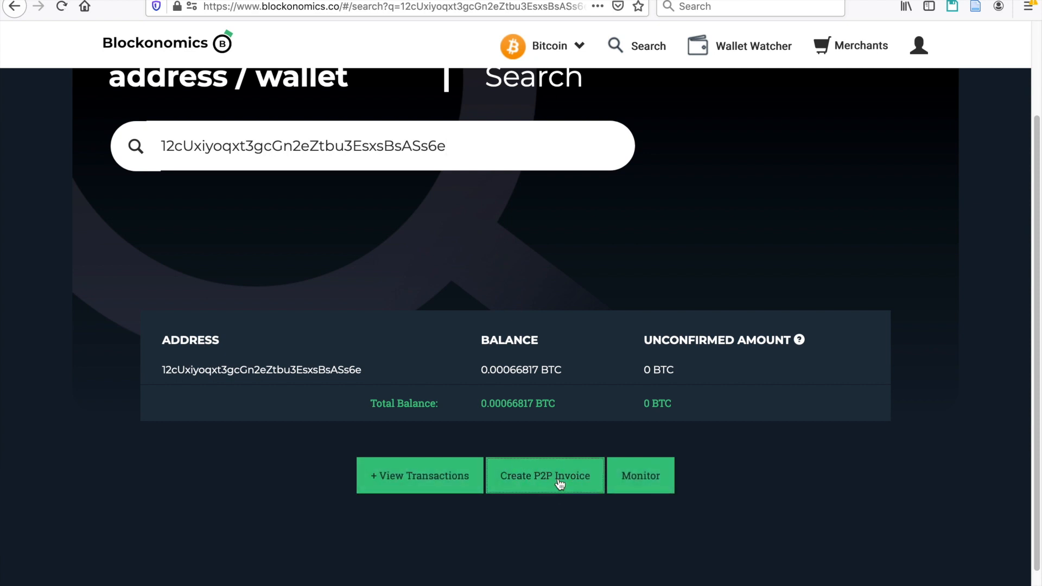
Step: Start a P2P invoice, enter amount 10 USD, create it and copy the link
left_click(544, 476)
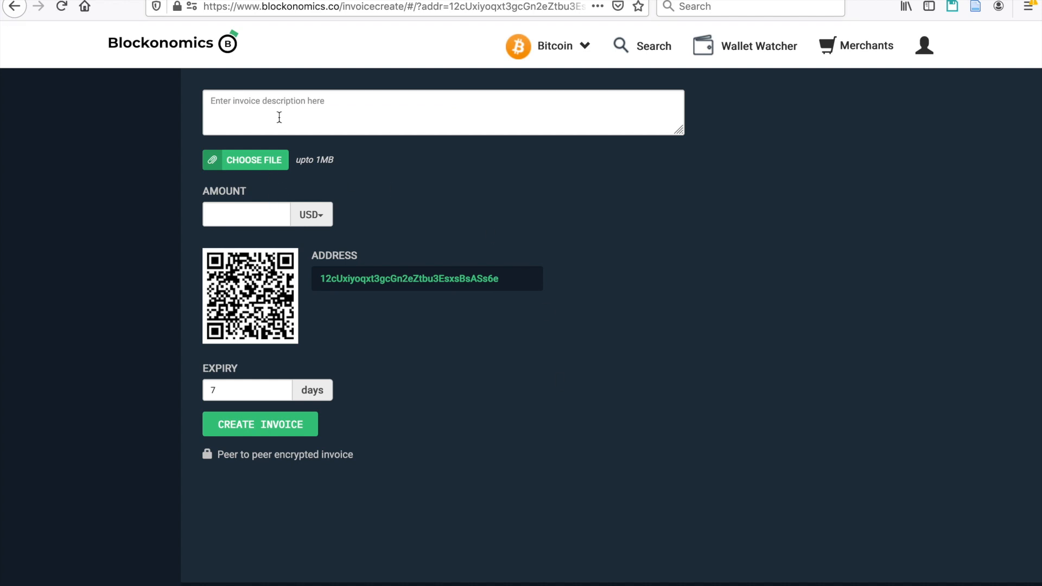
left_click(246, 214)
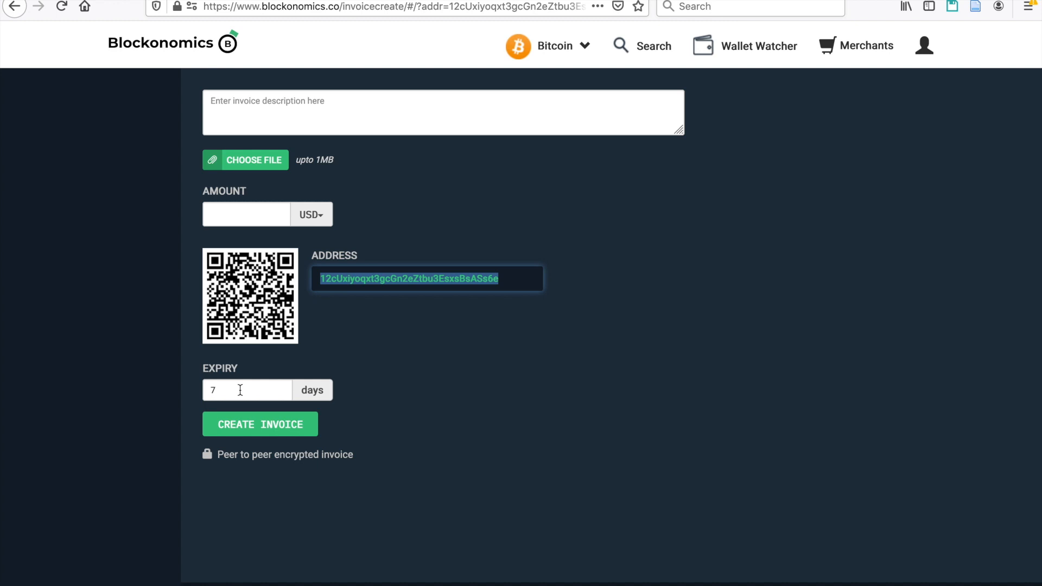
mouse_move(273, 429)
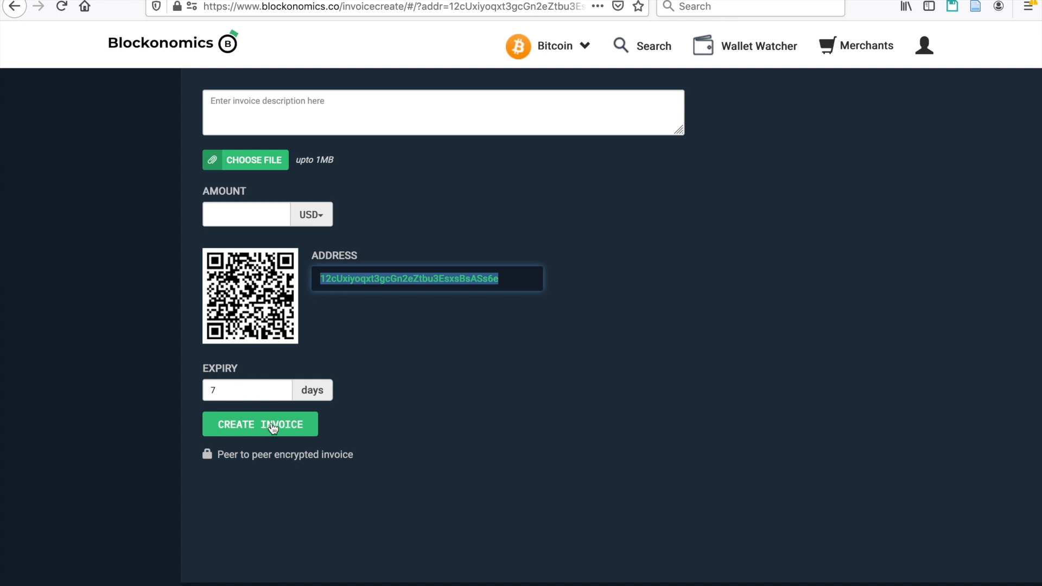
type("10")
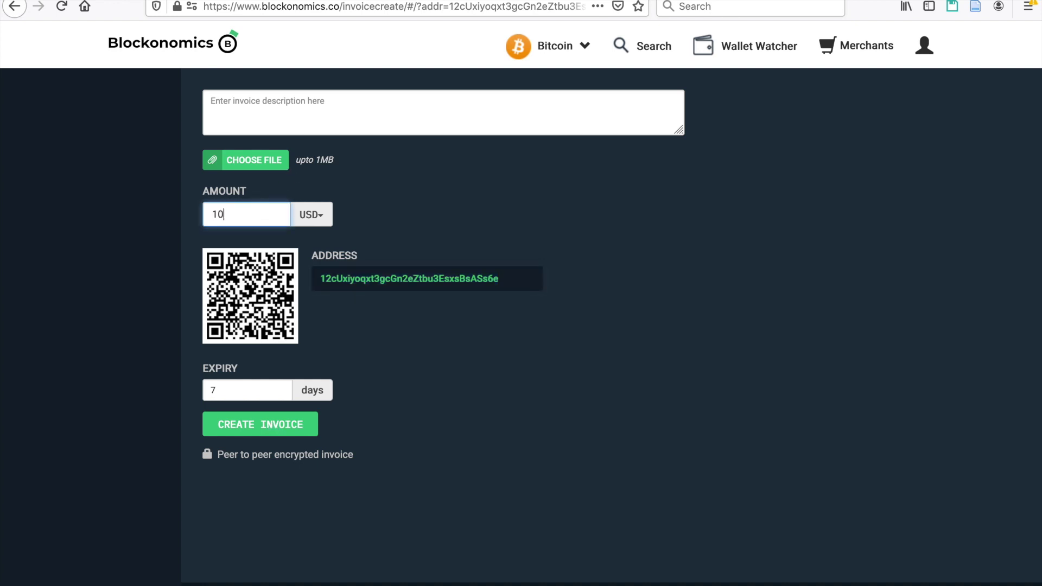
left_click(260, 424)
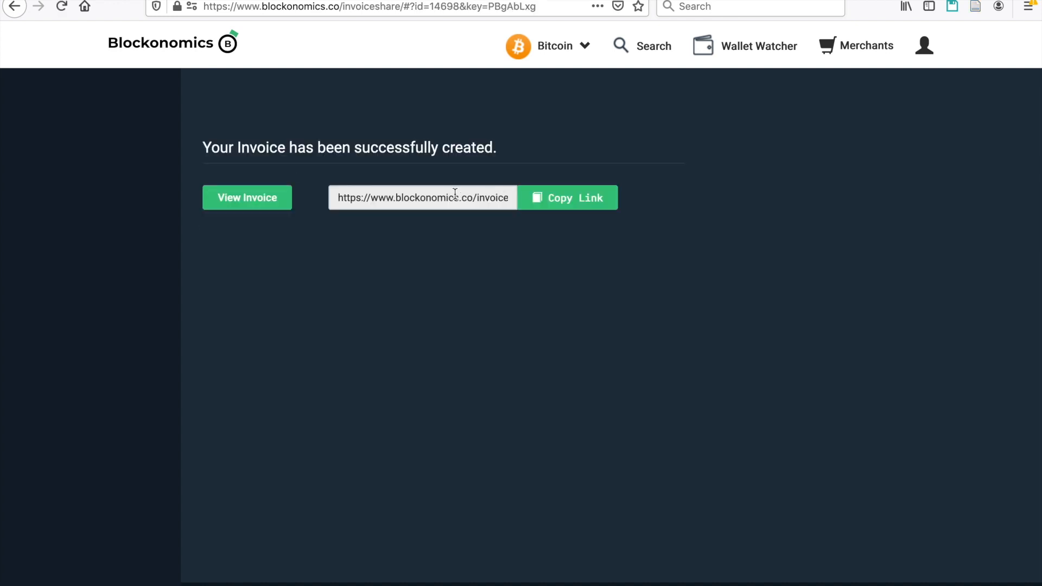
triple_click(424, 198)
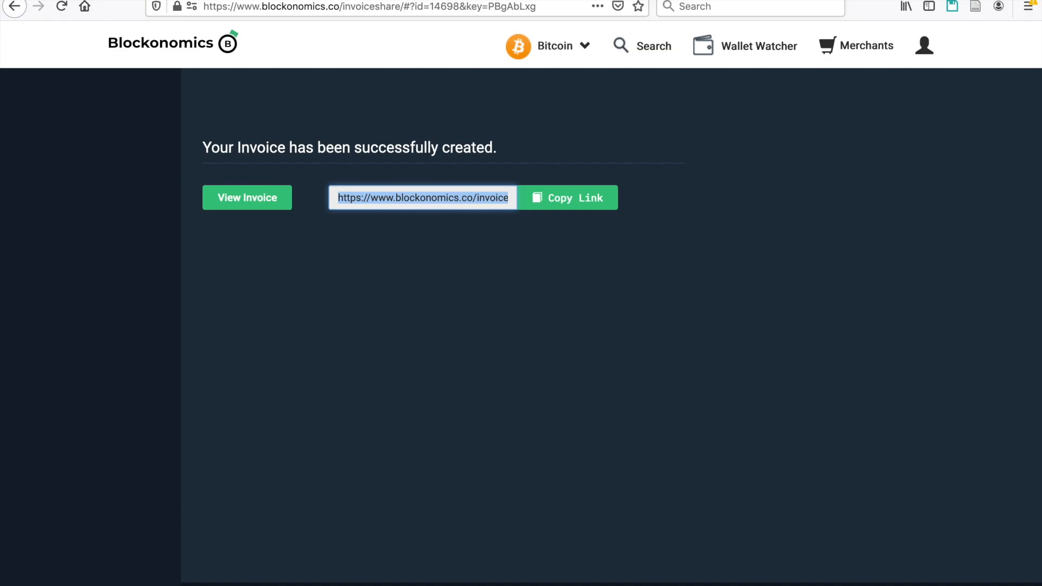
left_click(247, 198)
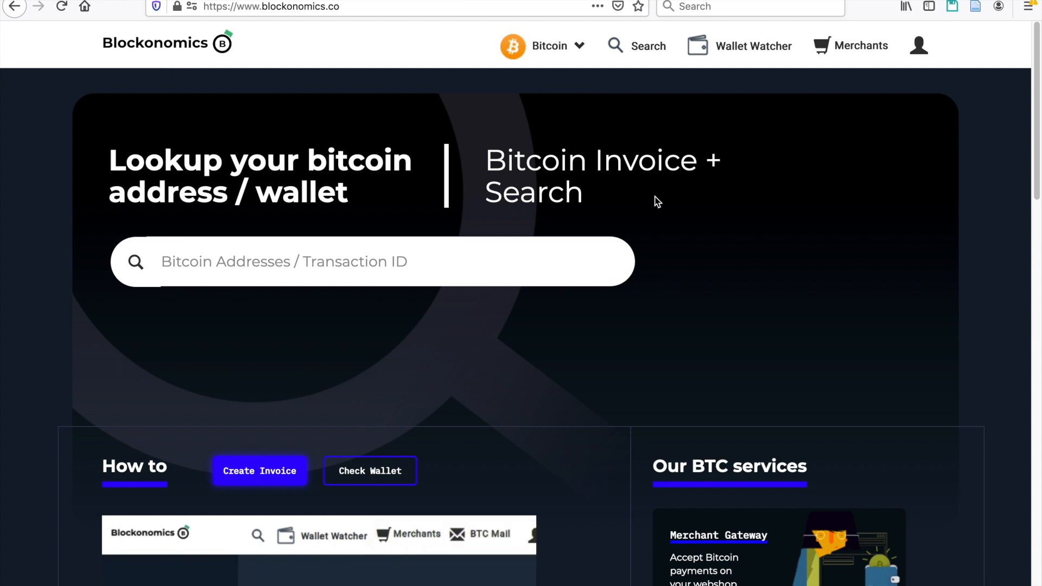
mouse_move(773, 163)
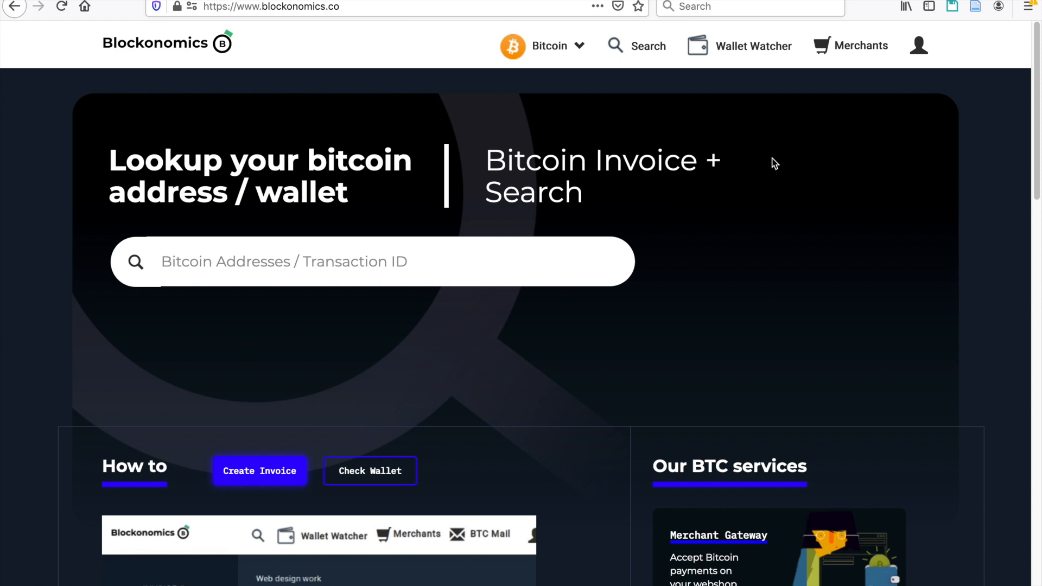
mouse_move(784, 150)
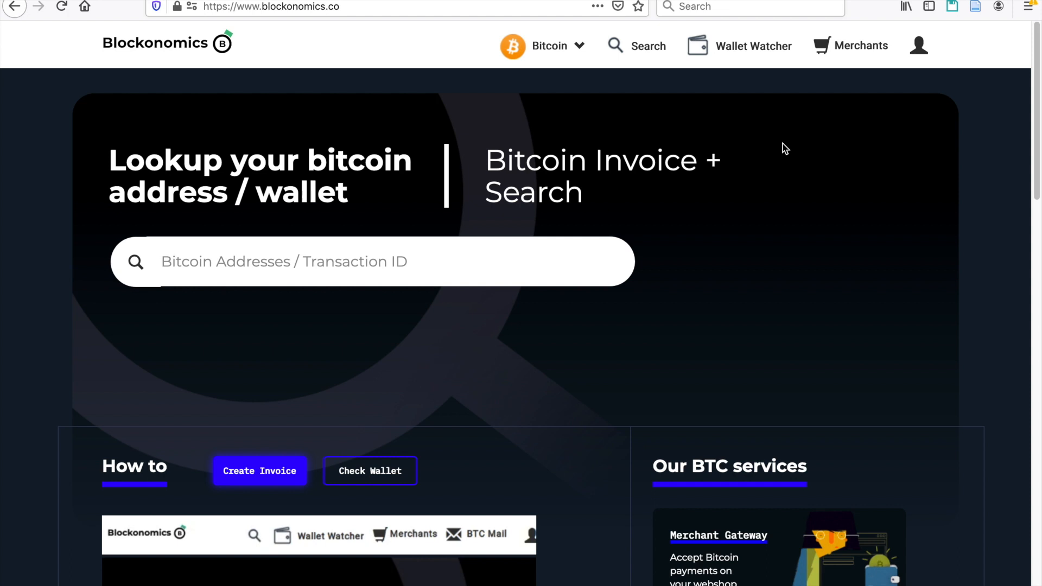
mouse_move(862, 45)
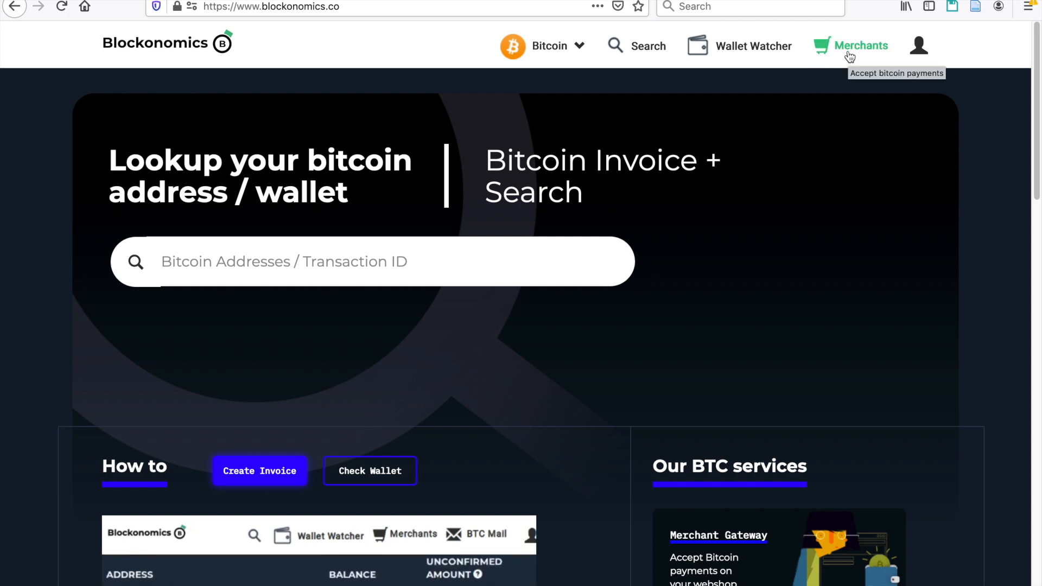
Step: Open Merchants and browse the WordPress, WHMCS, PrestaShop, Magento and Telegram bot integrations
left_click(862, 45)
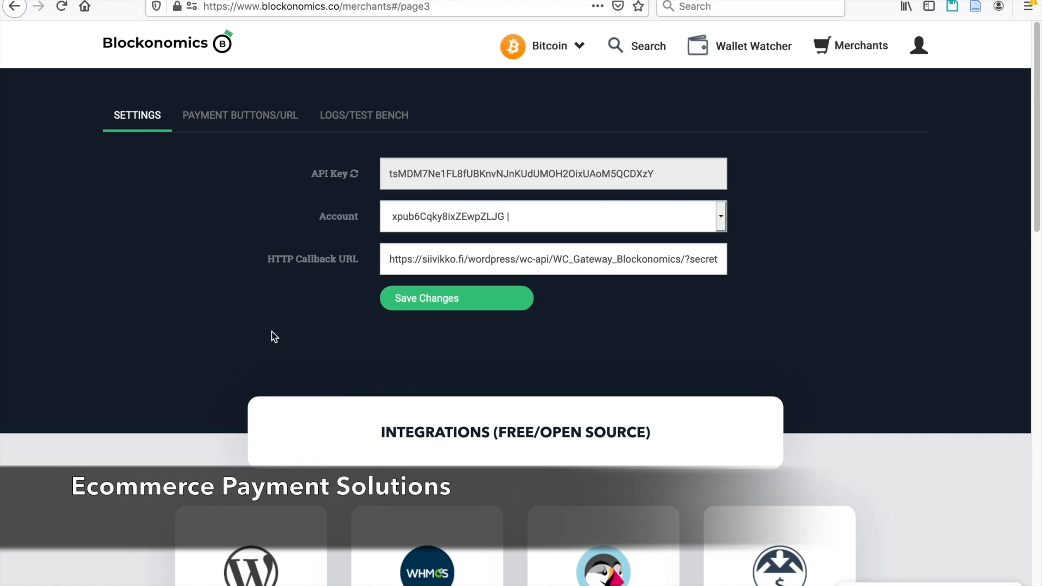
scroll("down", 3)
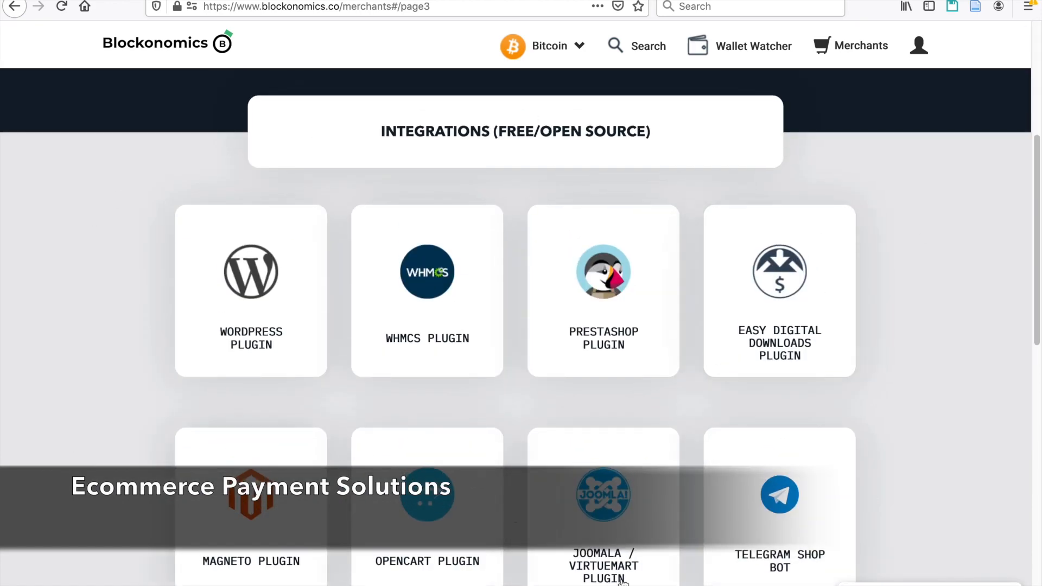
scroll("down", 3)
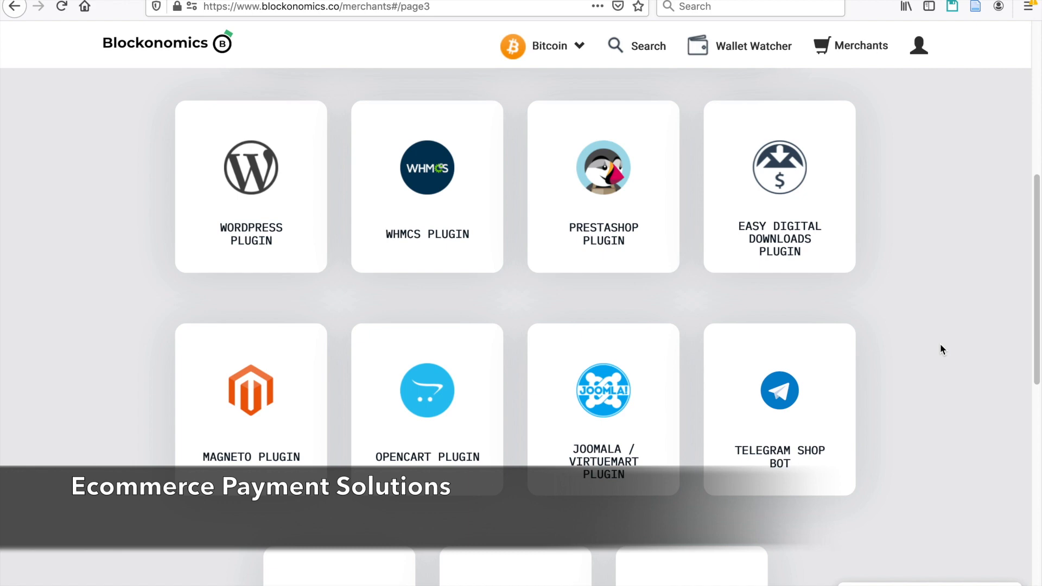
scroll("down", 3)
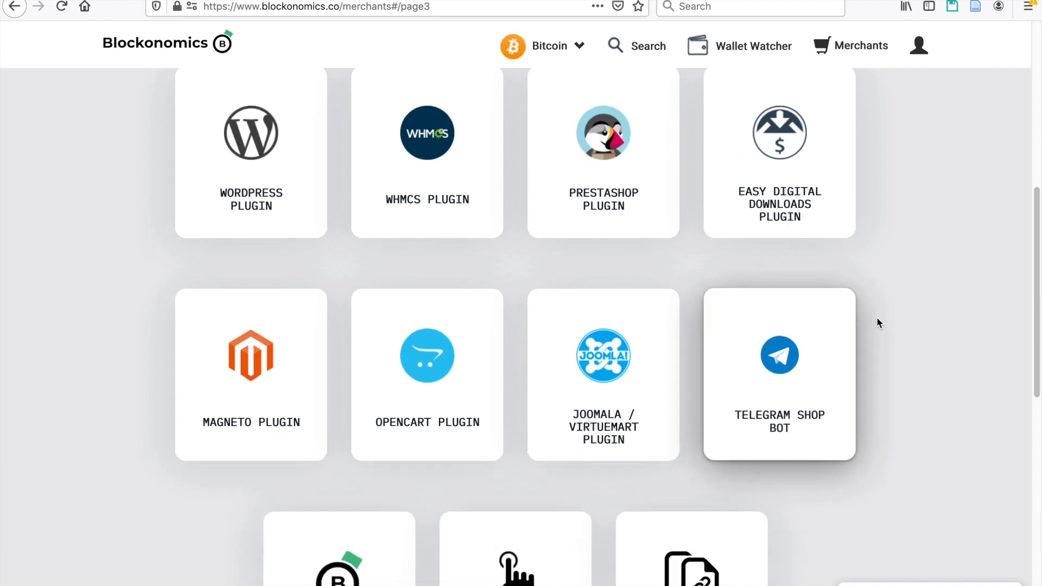
scroll("up", 3)
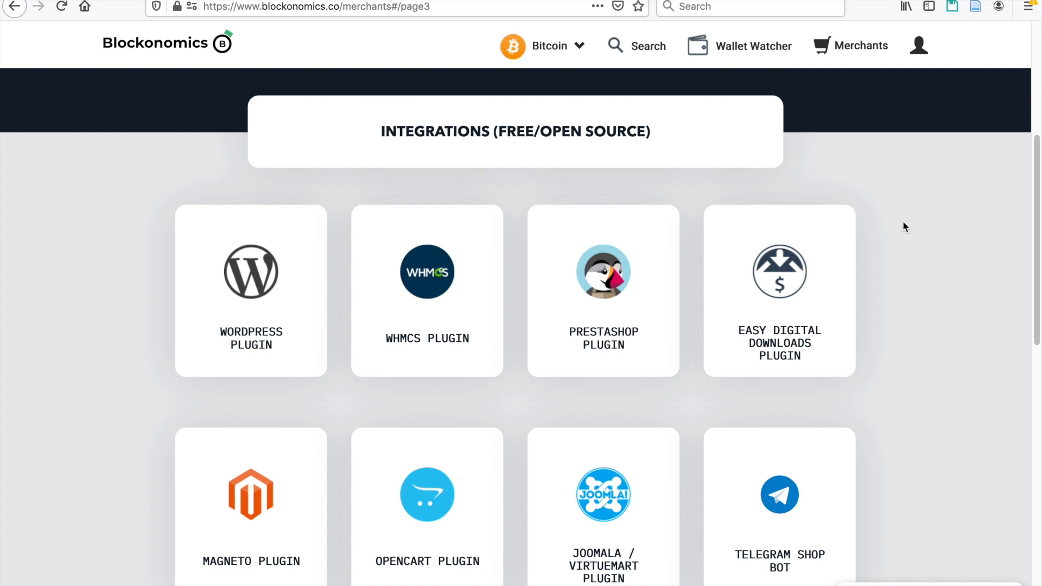
scroll("down", 3)
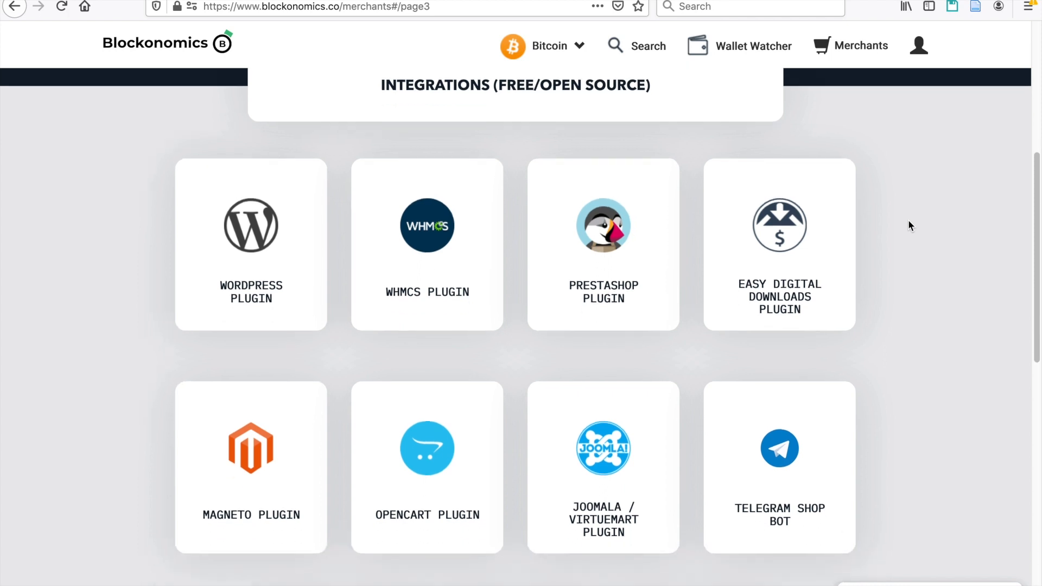
scroll("down", 3)
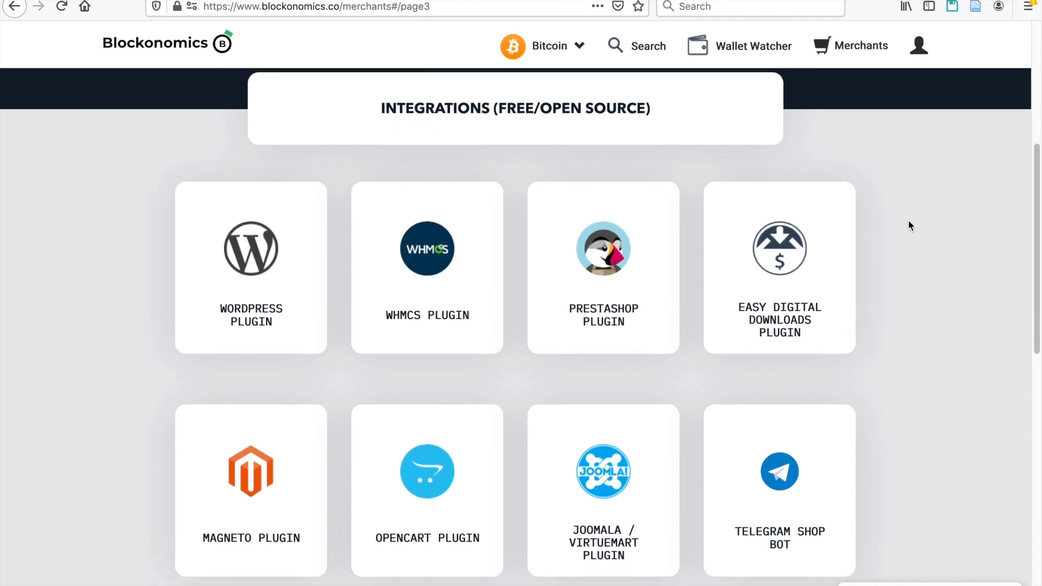
mouse_move(887, 266)
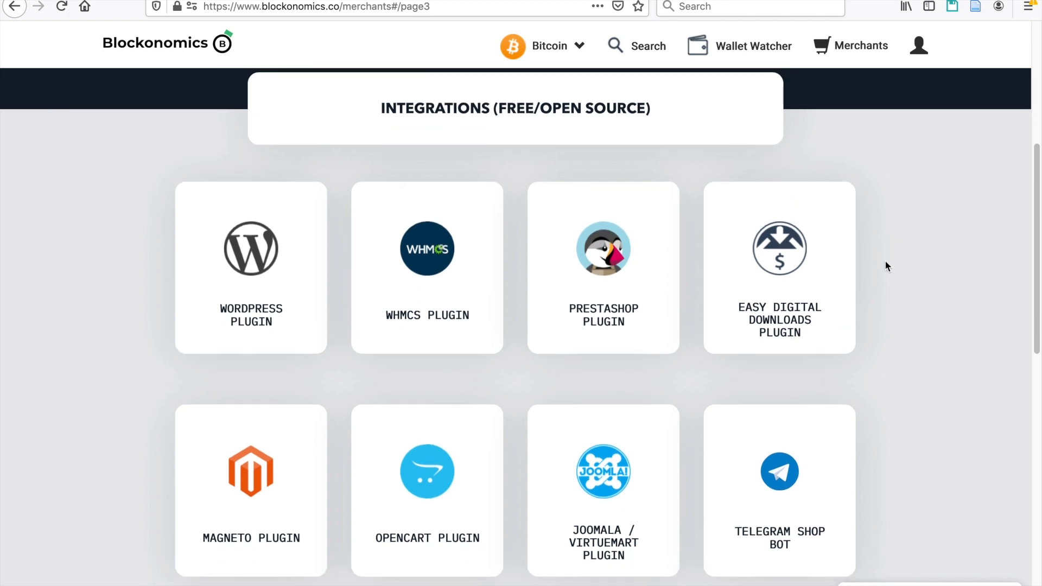
scroll("down", 3)
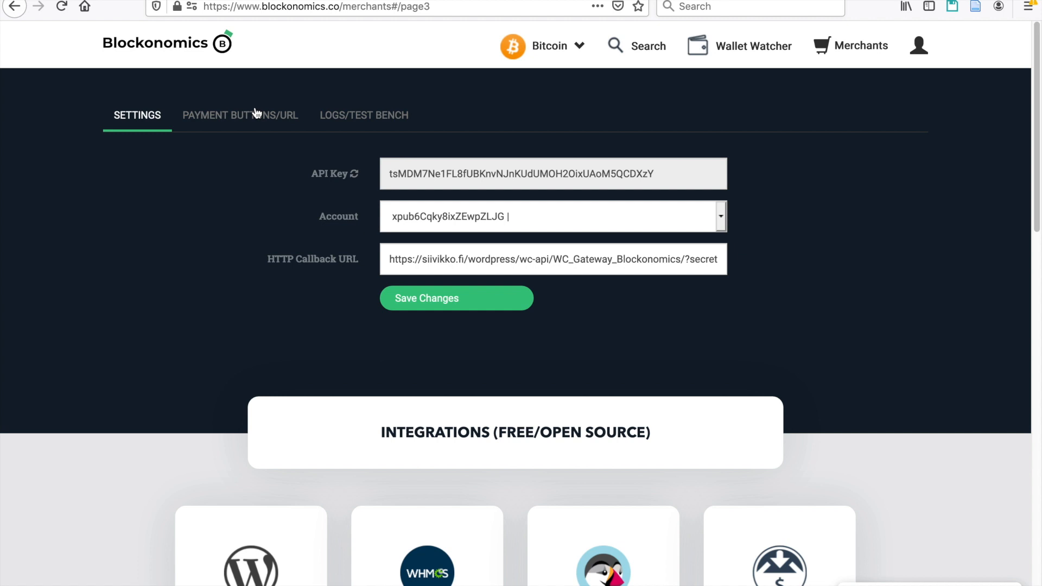
Step: Open Payment Buttons/URL and toggle Donation Mode on, then back off, for Lemons
left_click(240, 115)
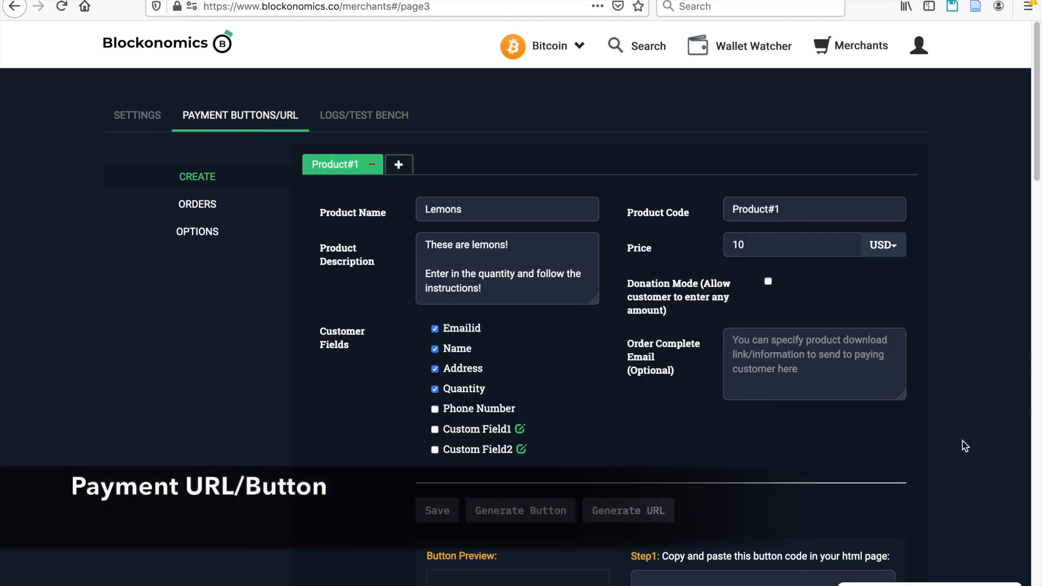
scroll("down", 3)
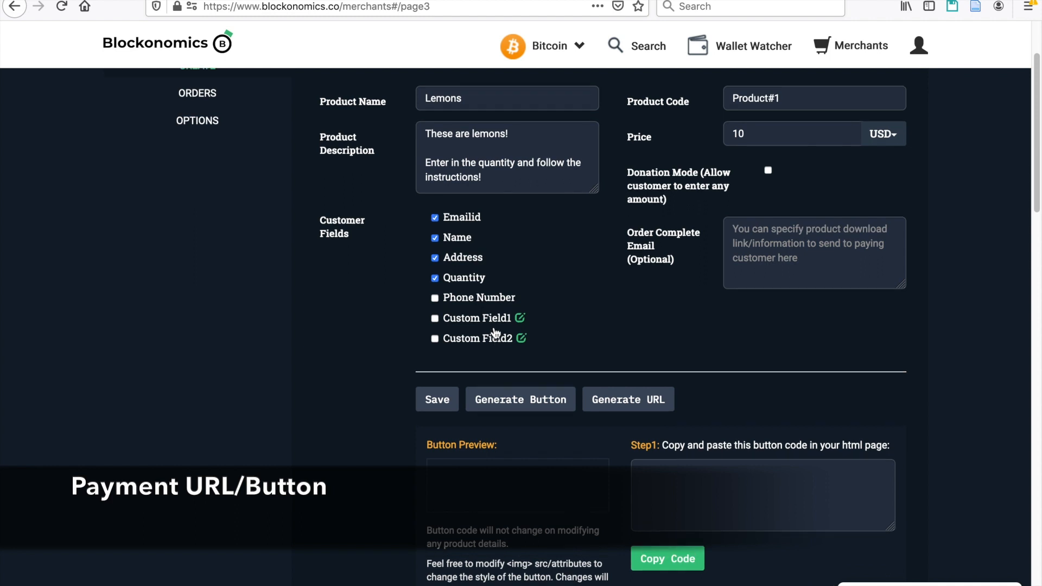
scroll("up", 3)
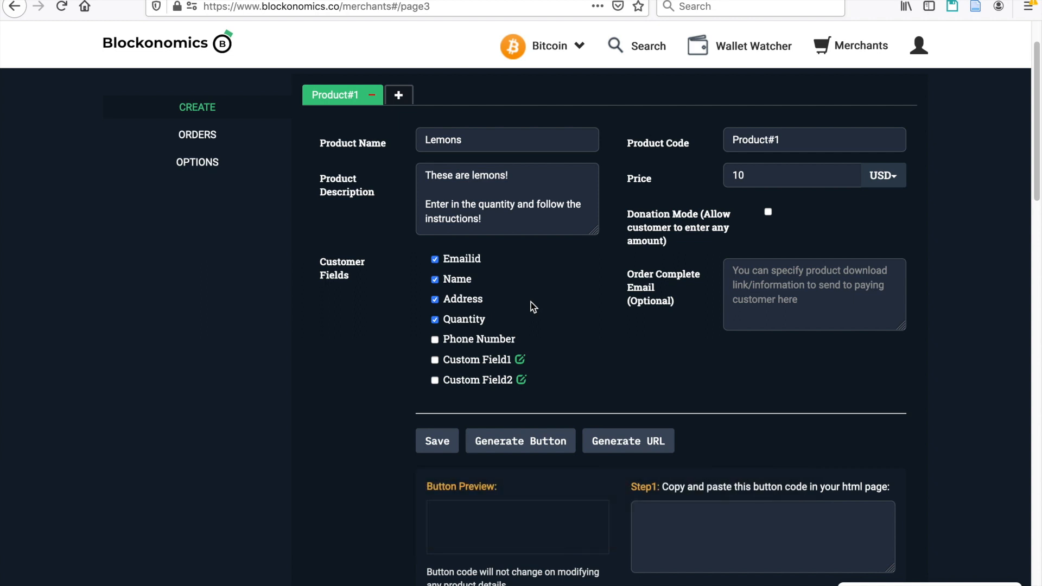
left_click(768, 212)
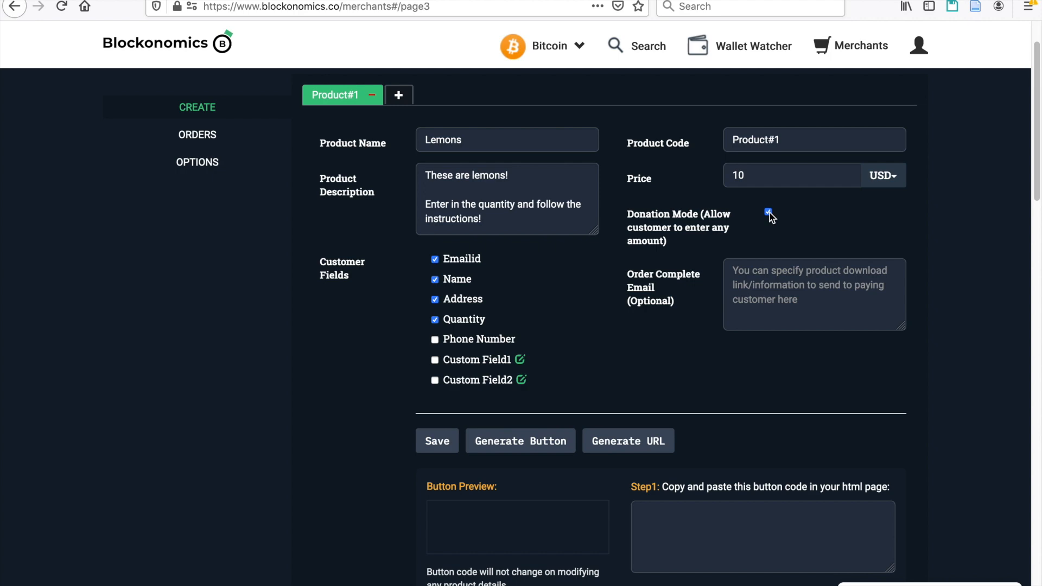
left_click(520, 440)
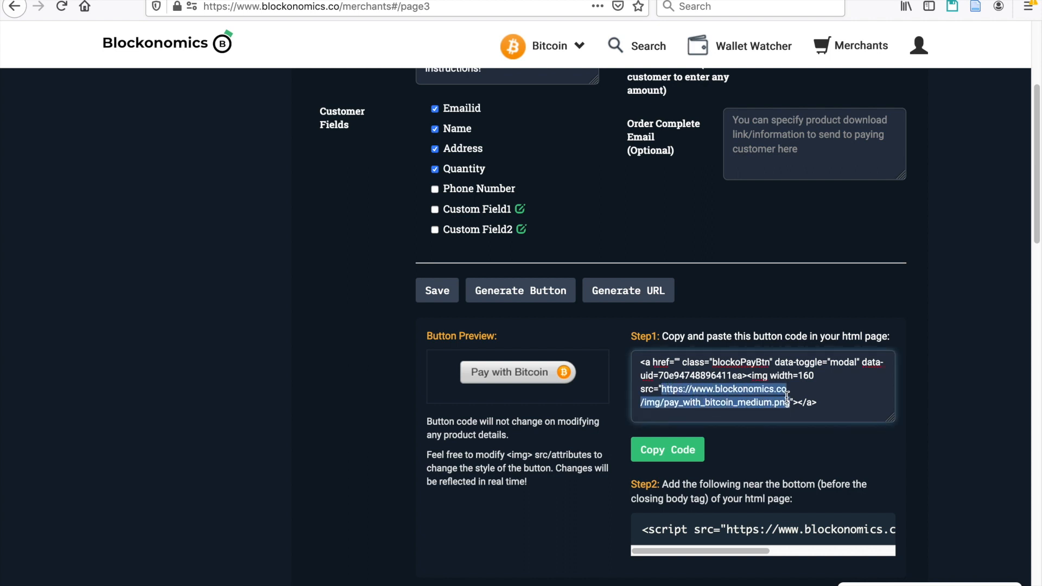
Step: Generate a payment URL for the 10 USD Lemons product, then return home and type a lookup address
scroll("up", 3)
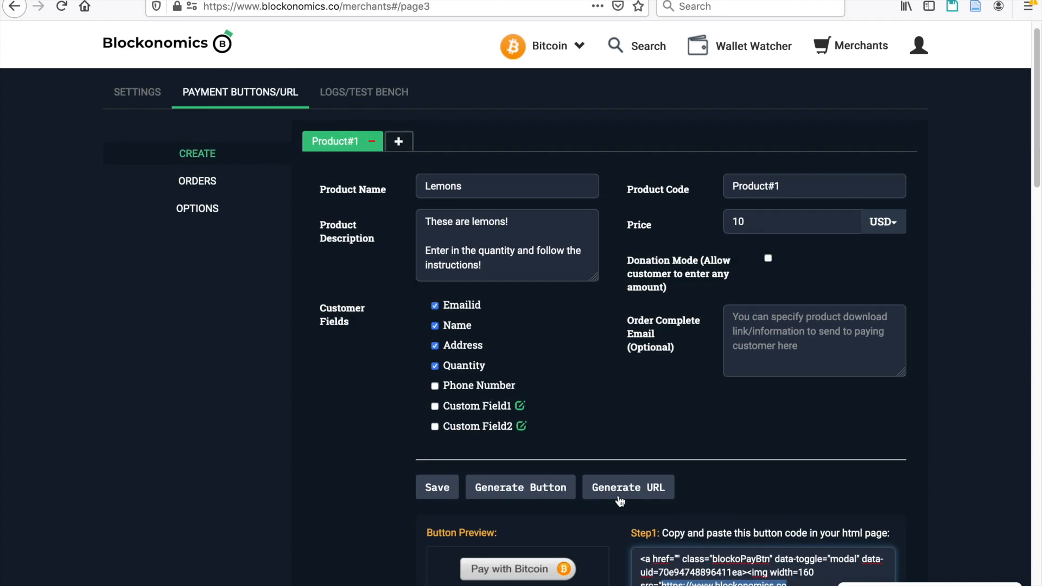
left_click(627, 486)
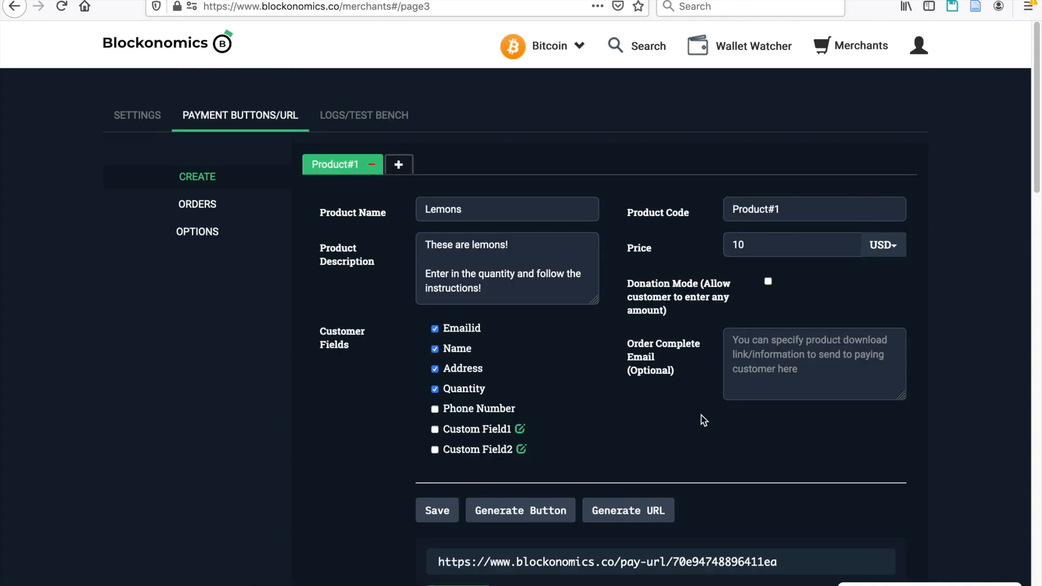
left_click(155, 42)
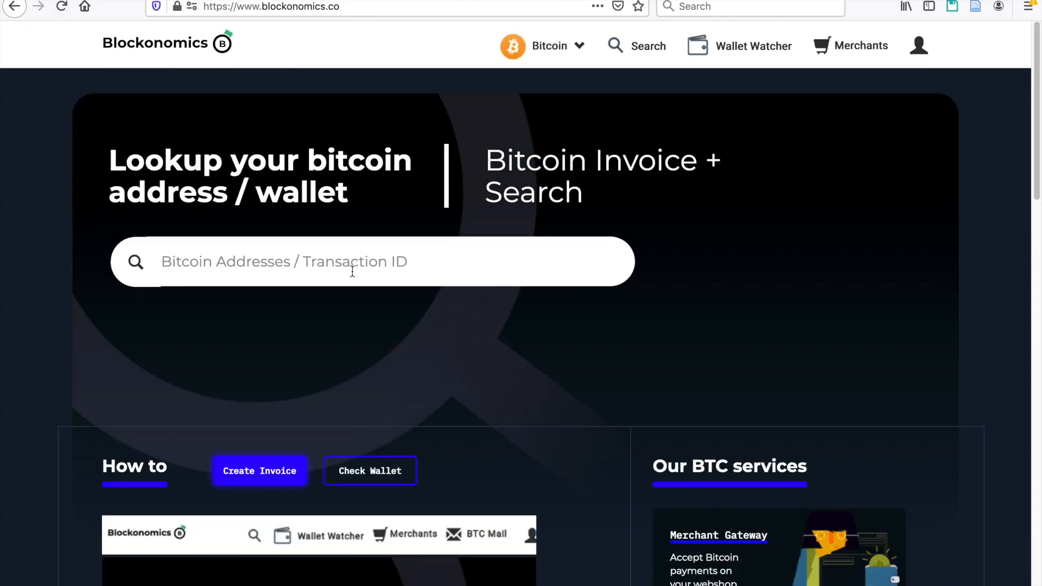
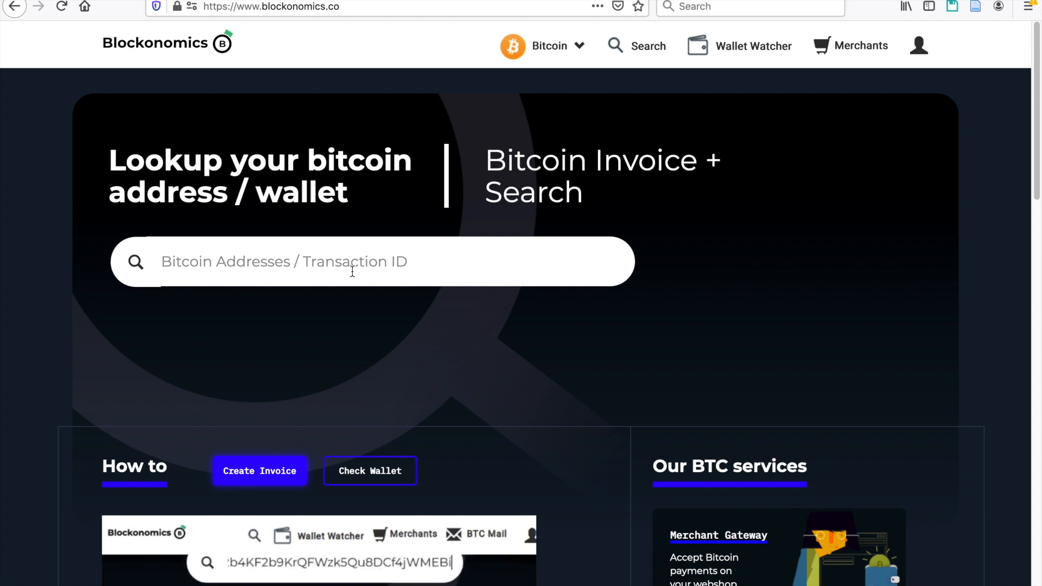